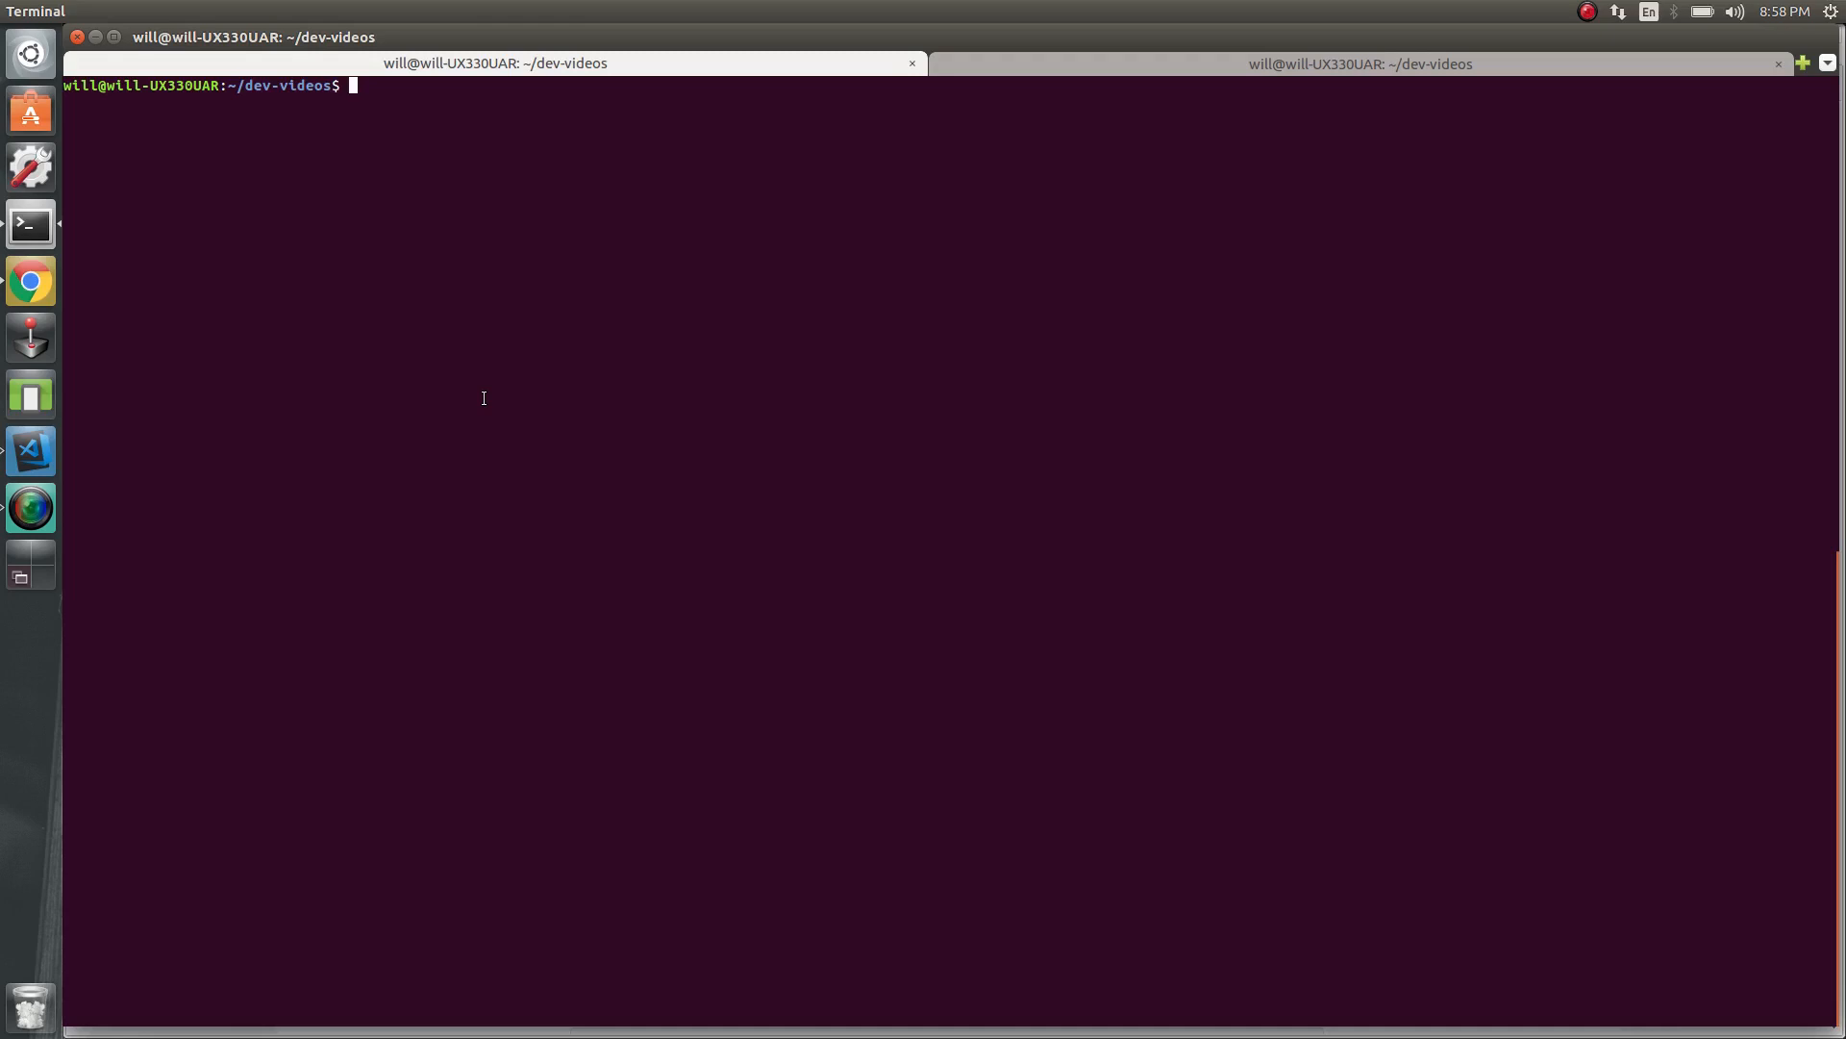
Begin the example WebDriver server address with "htt" at the prompt
type("http://lo")
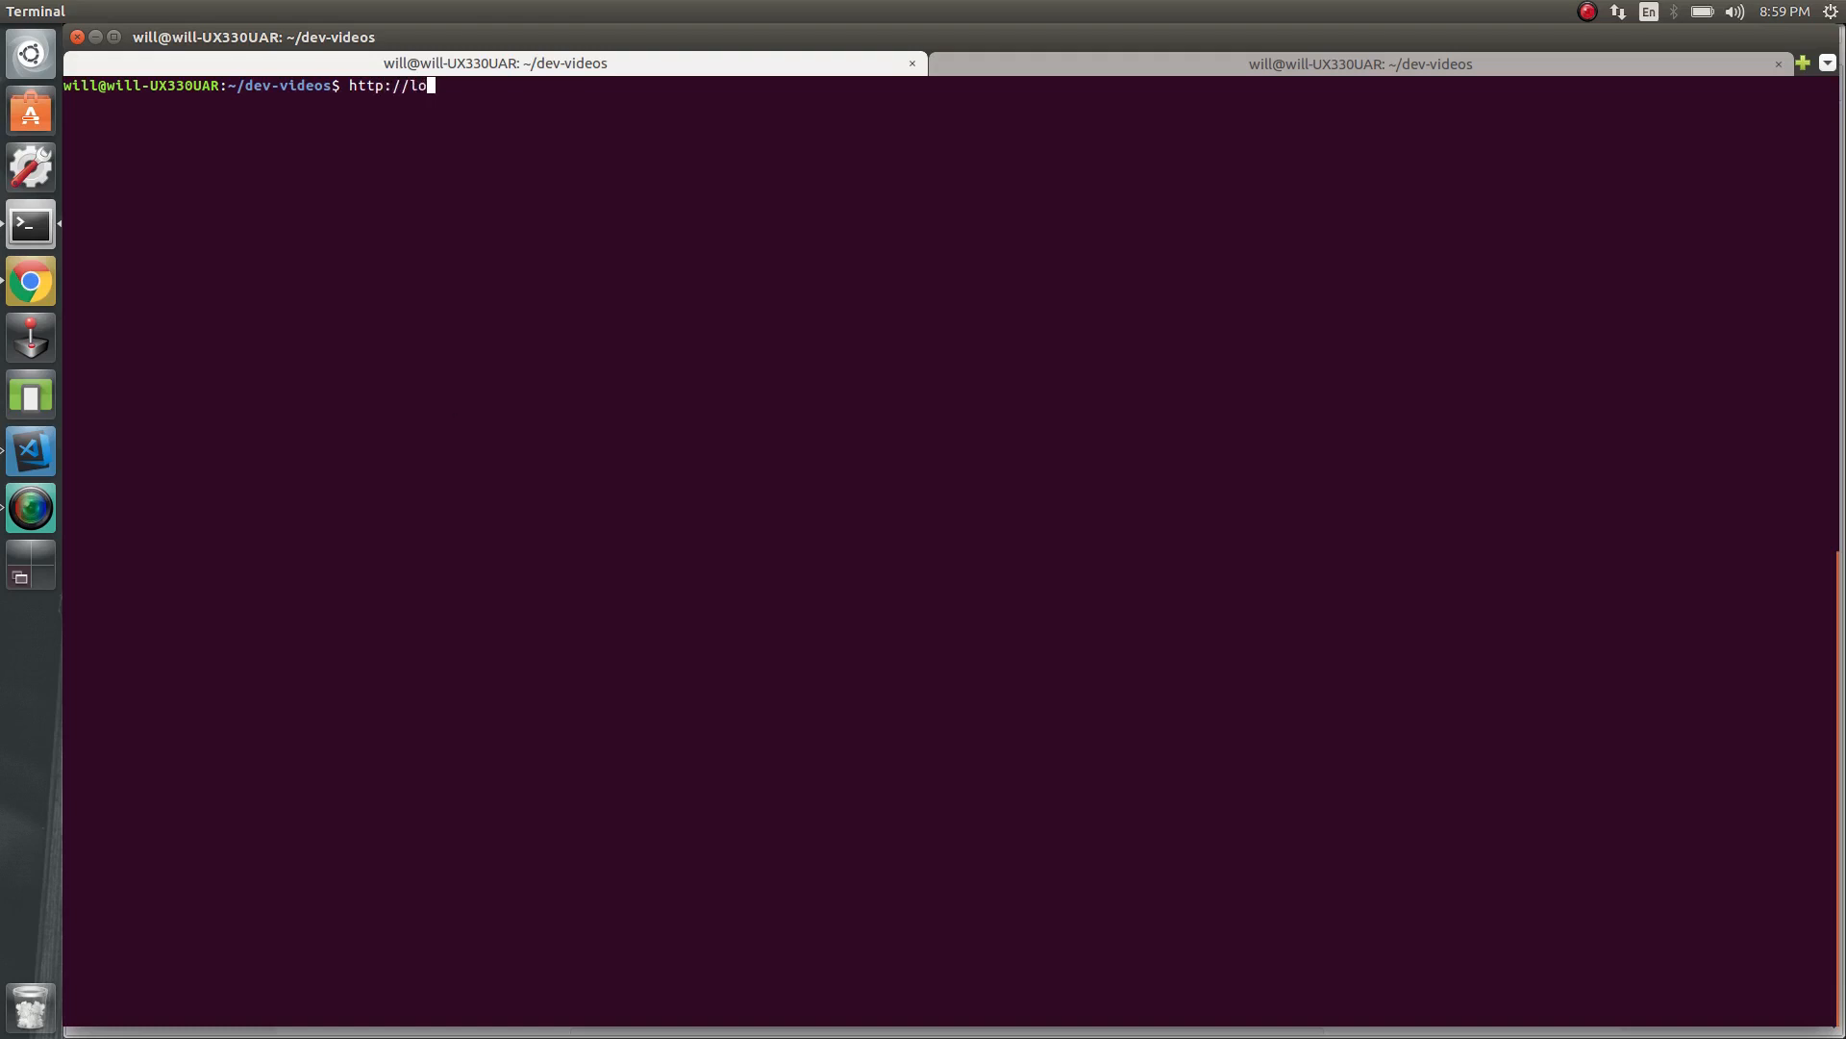
type("calho")
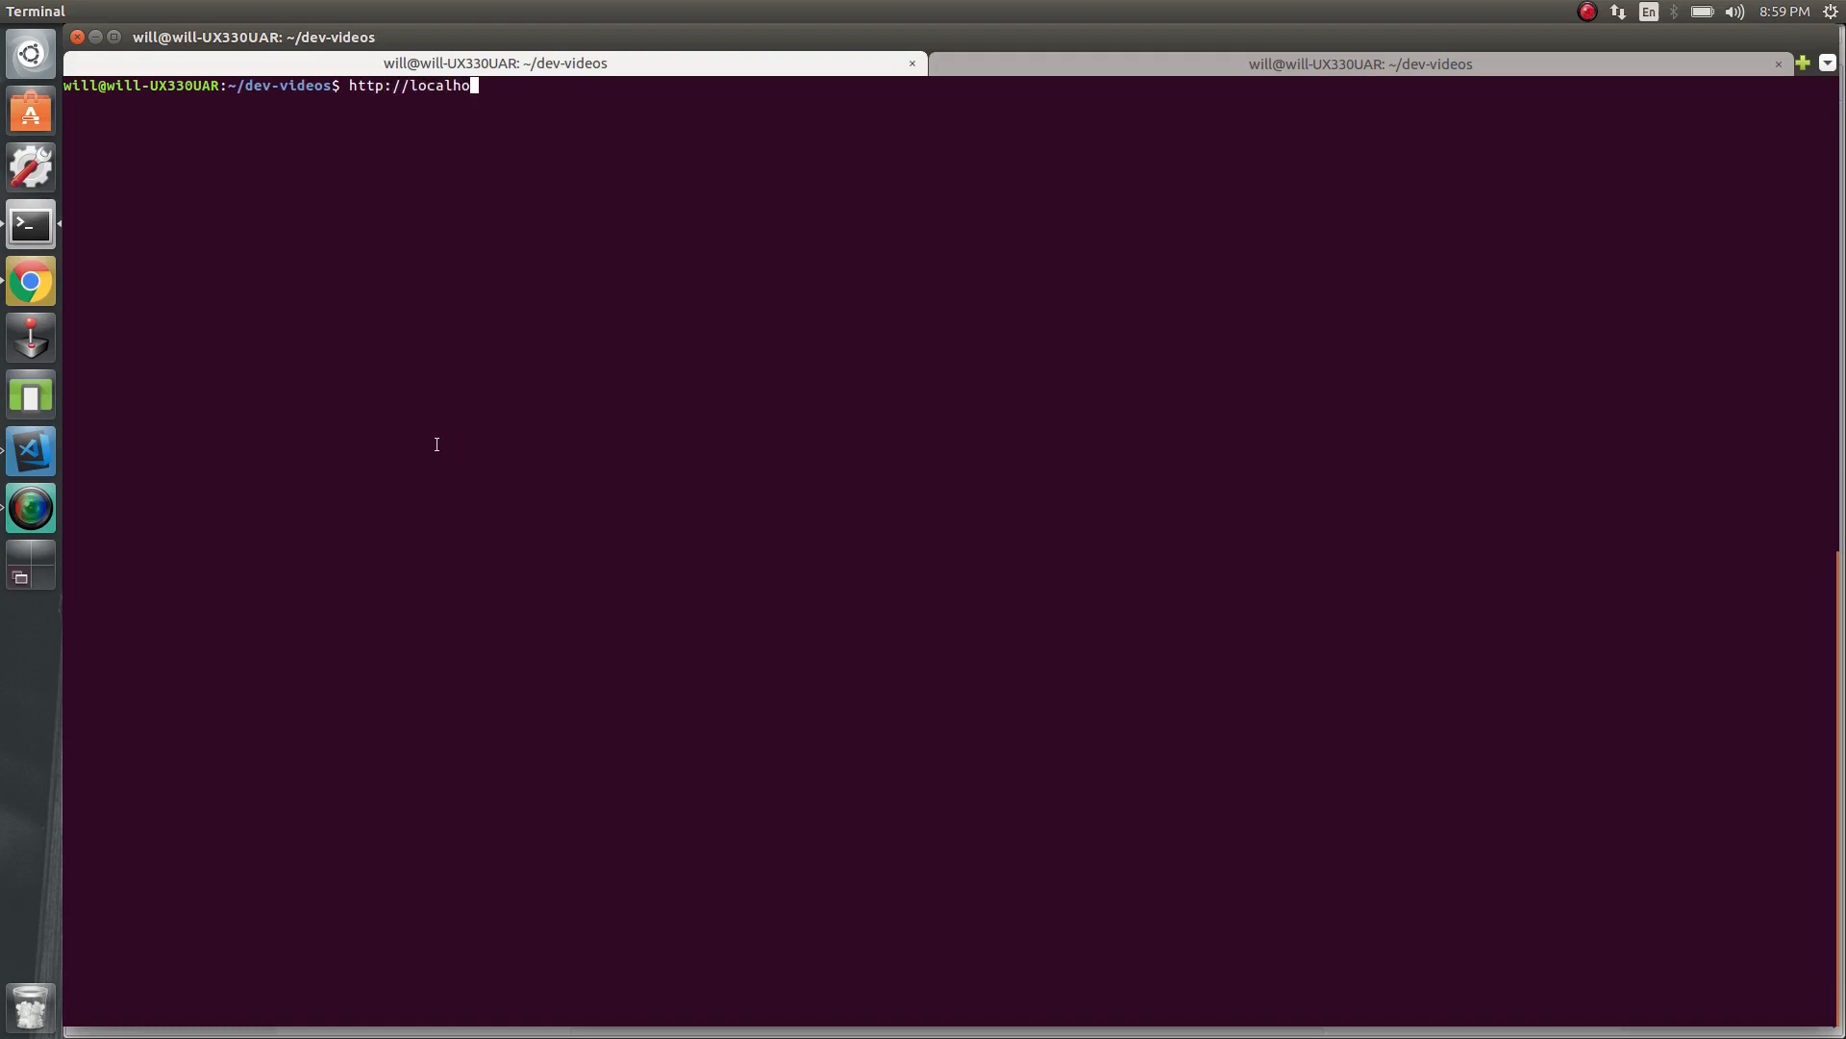
type("st")
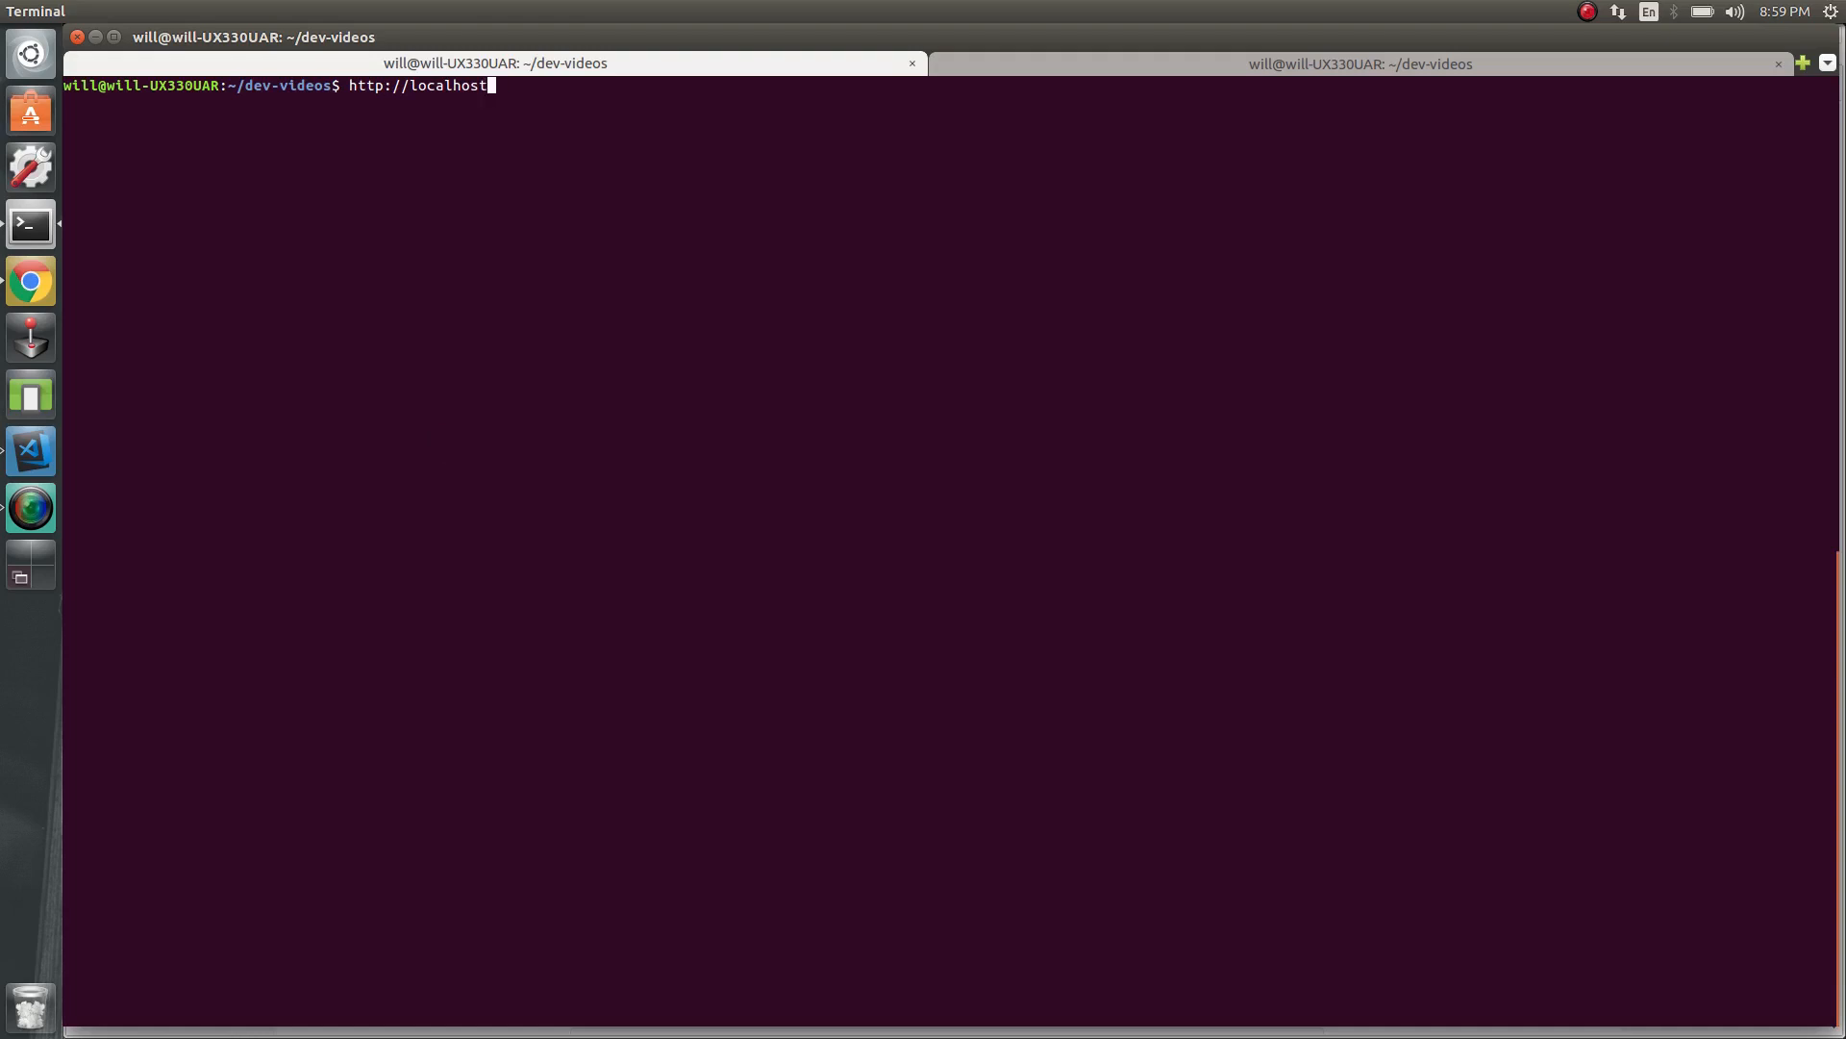
type(":4444/w")
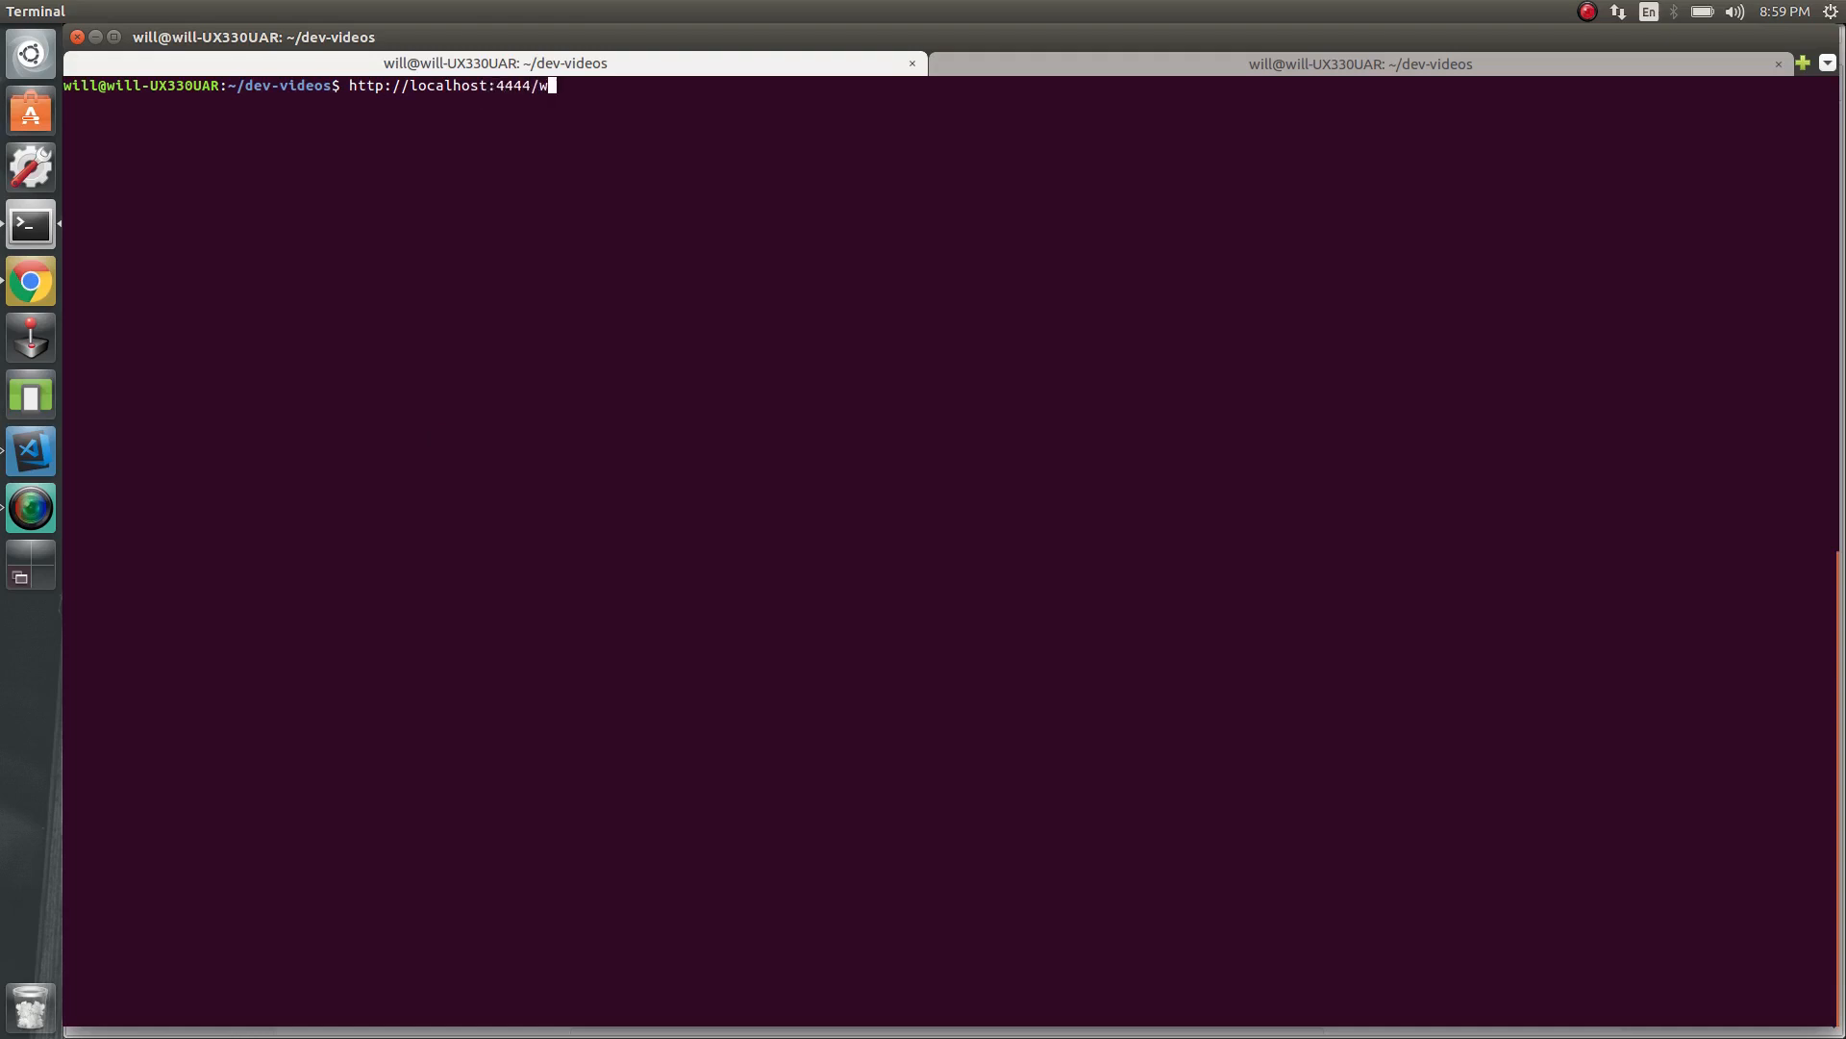
type("d/hub/")
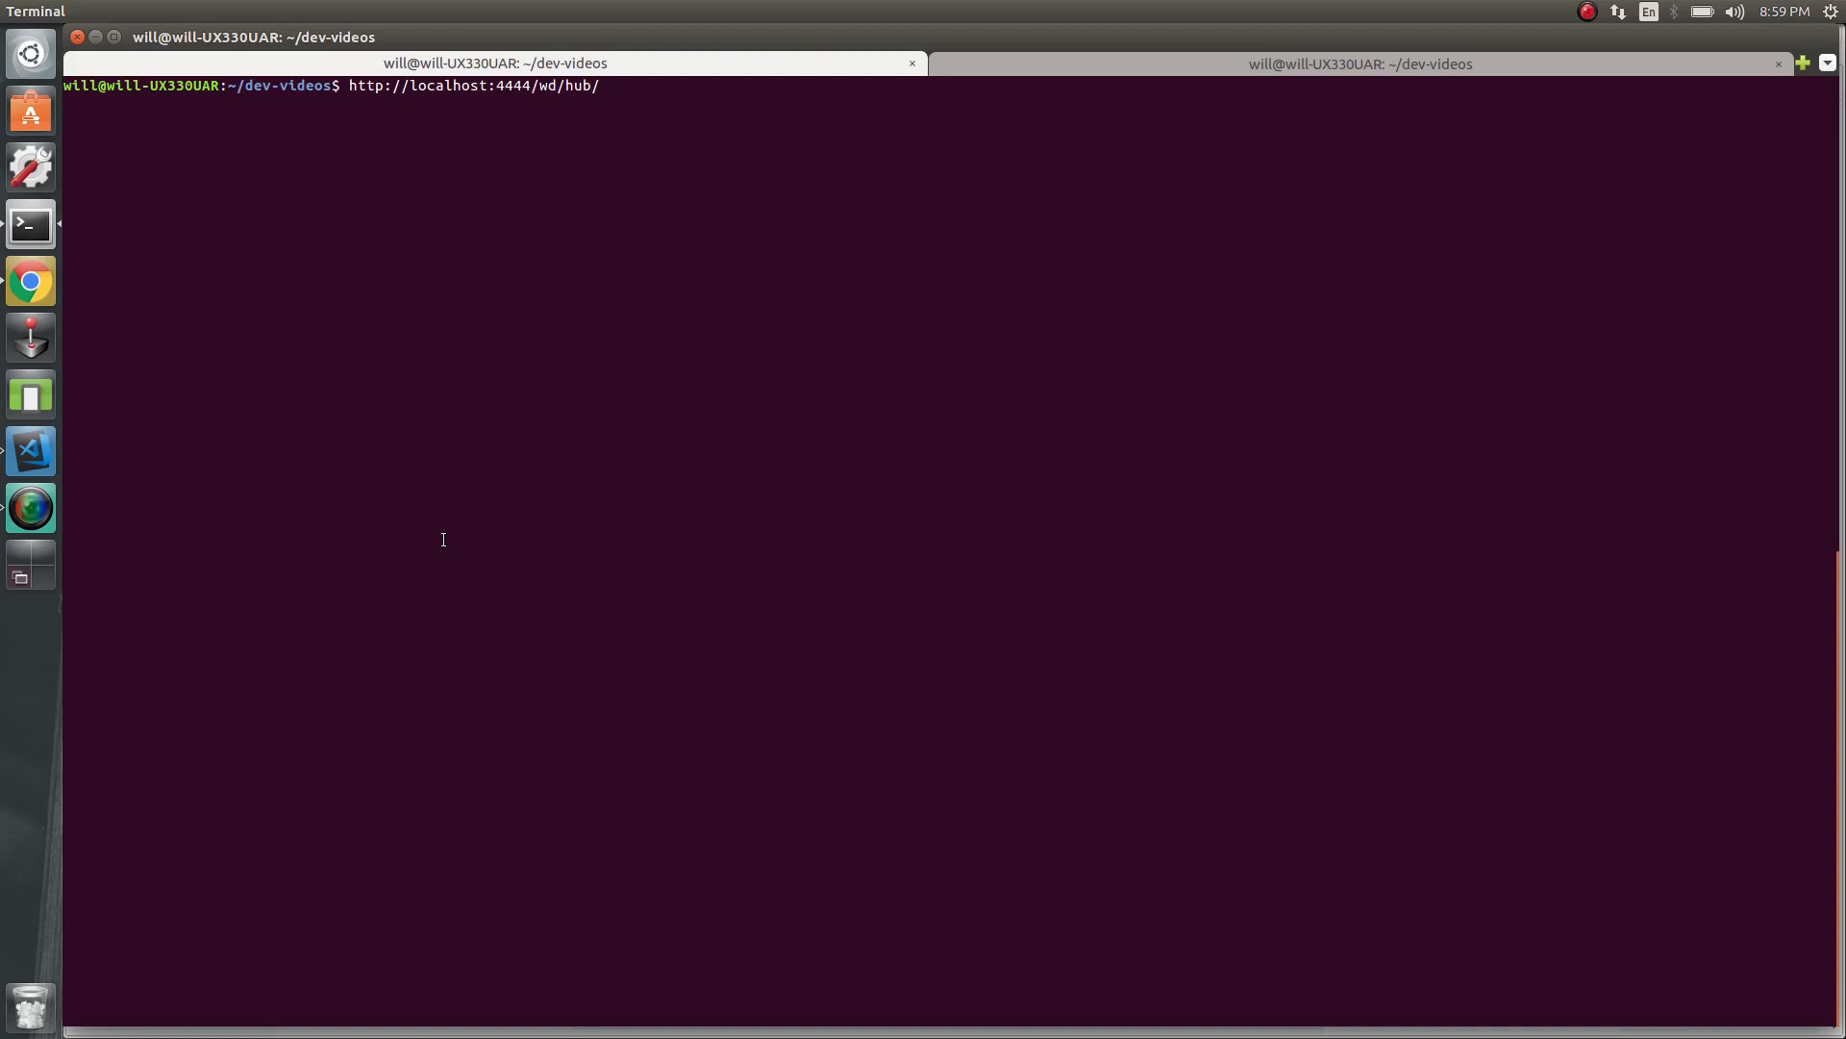
Append an example element endpoint path with a sample element id to the address
type("element")
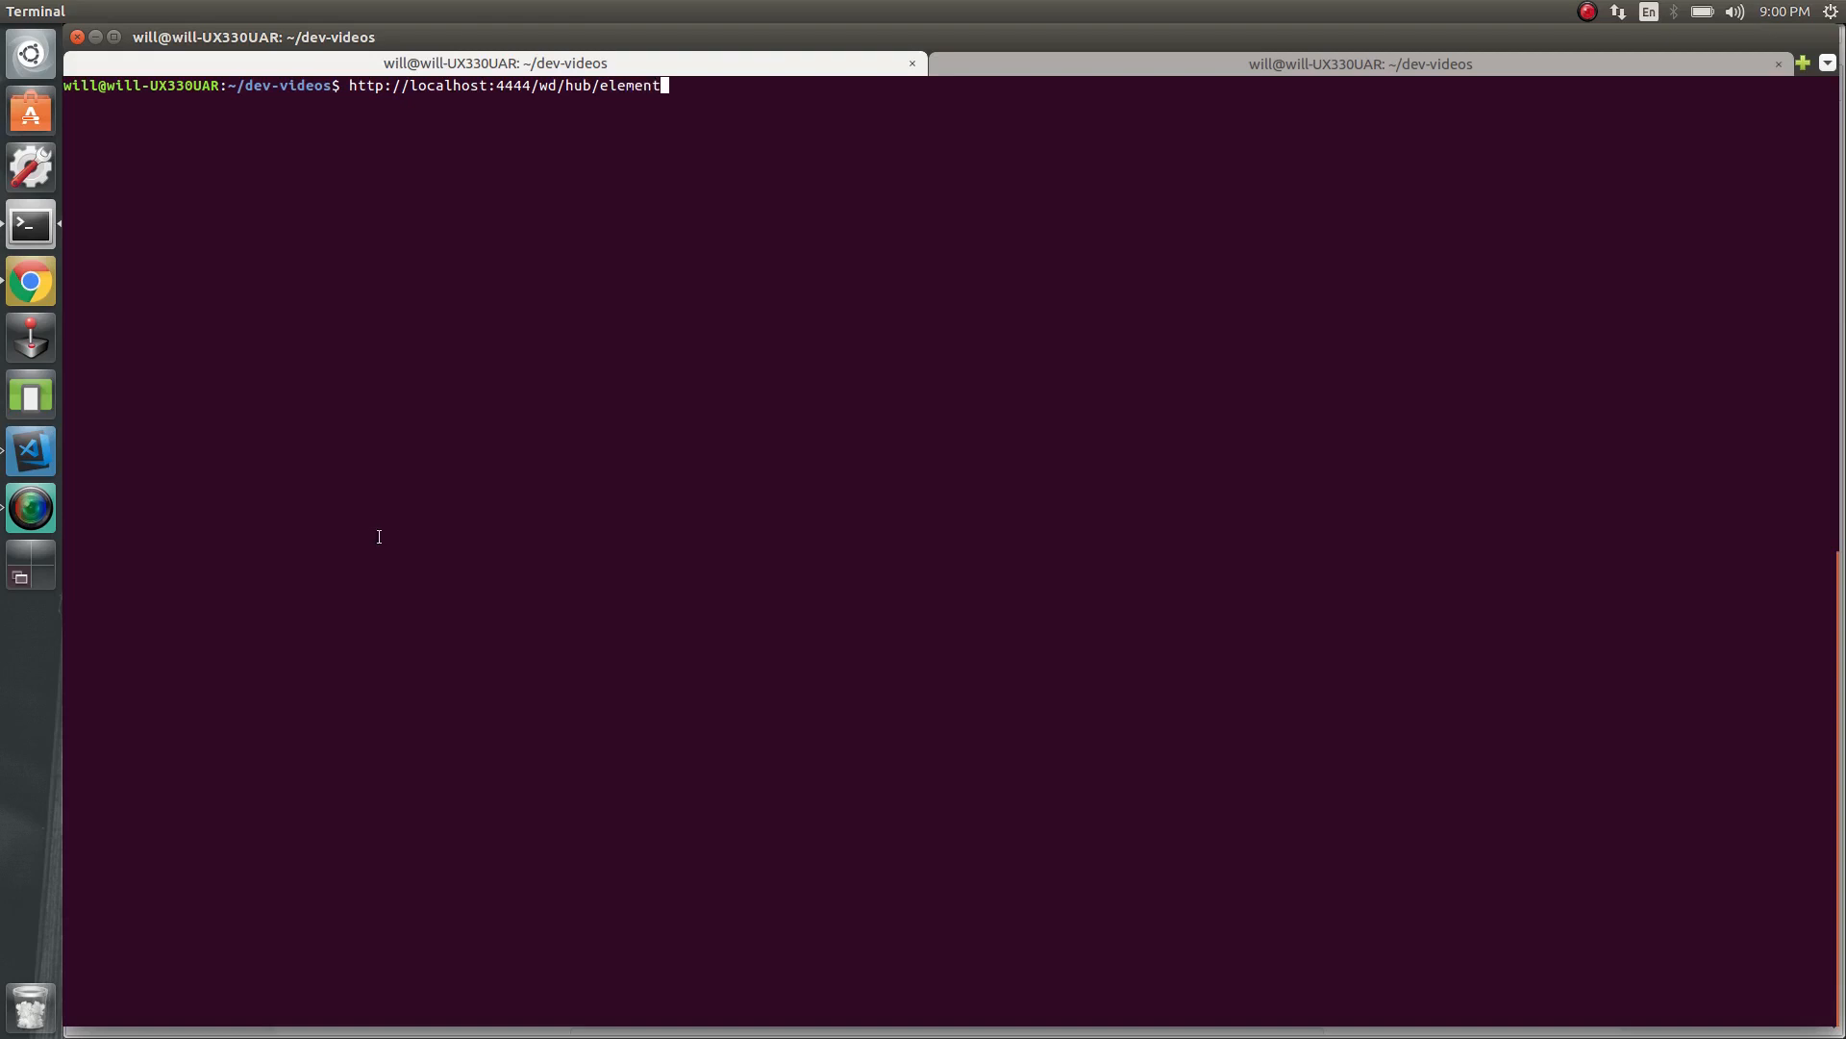
type("/foo")
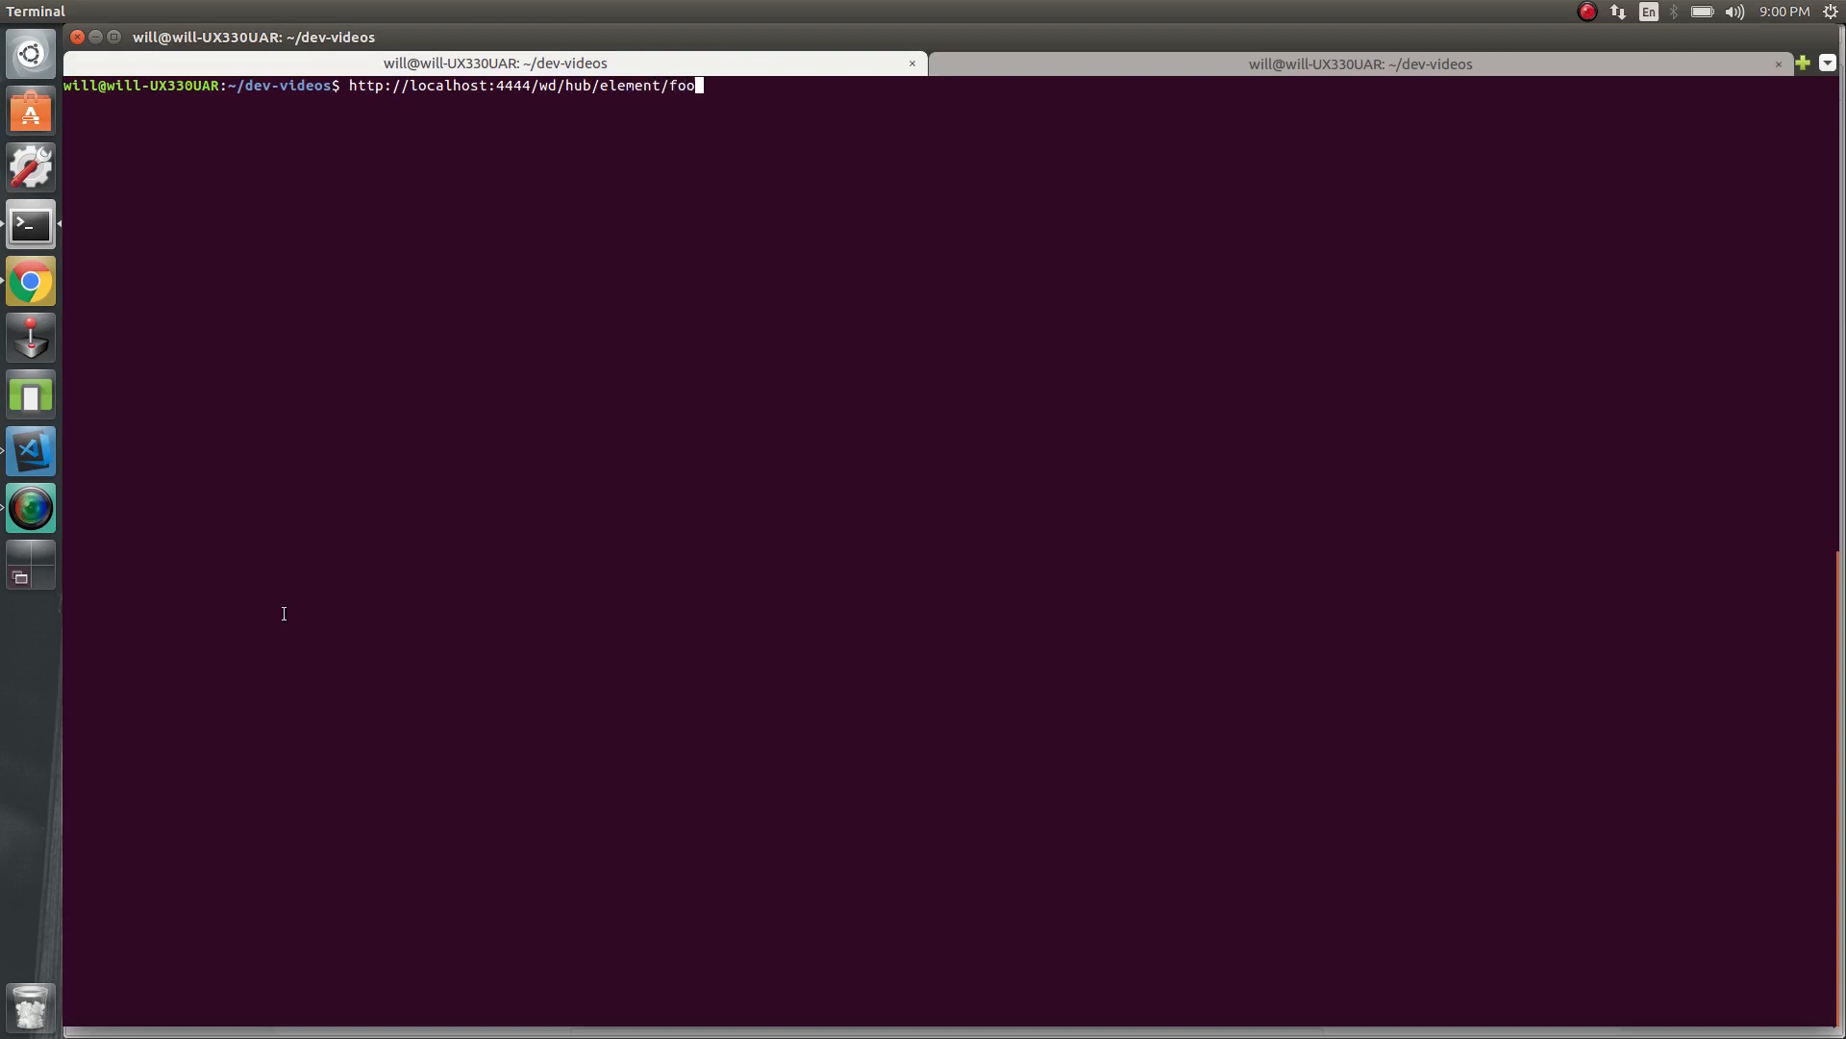
type("bar/slee")
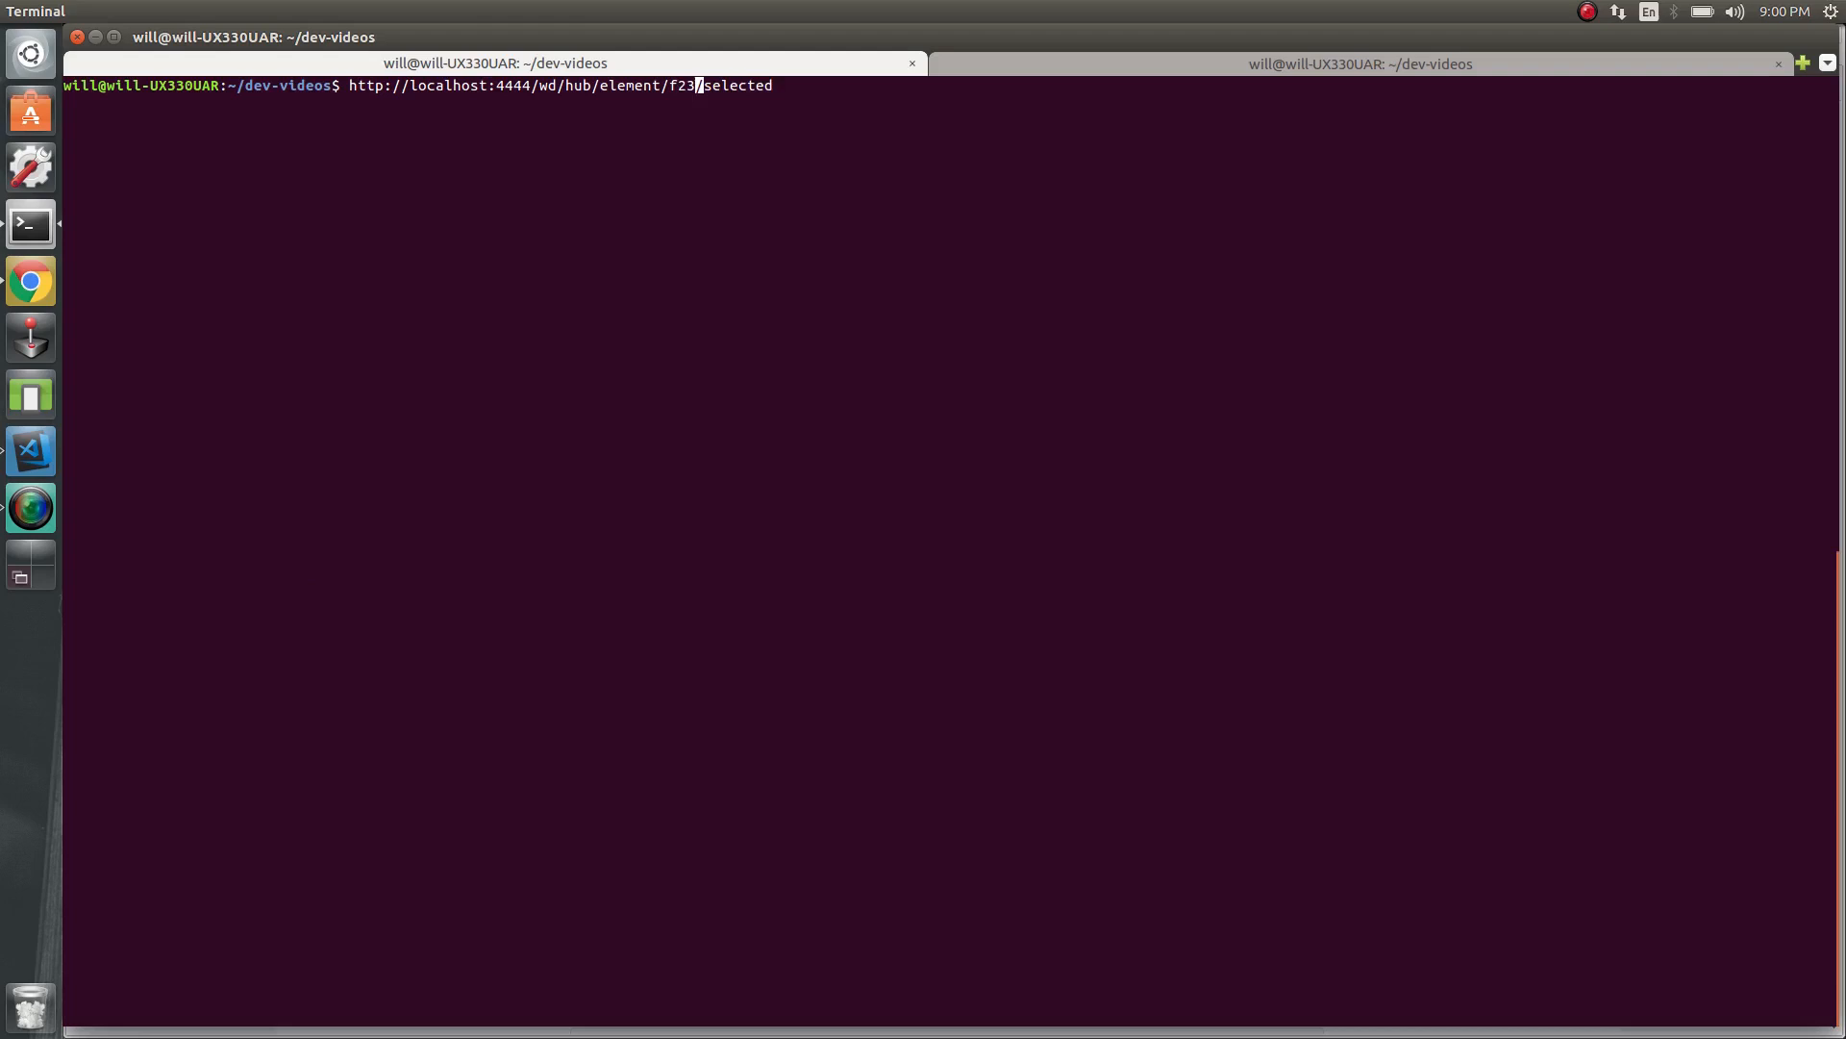
type("23434342323")
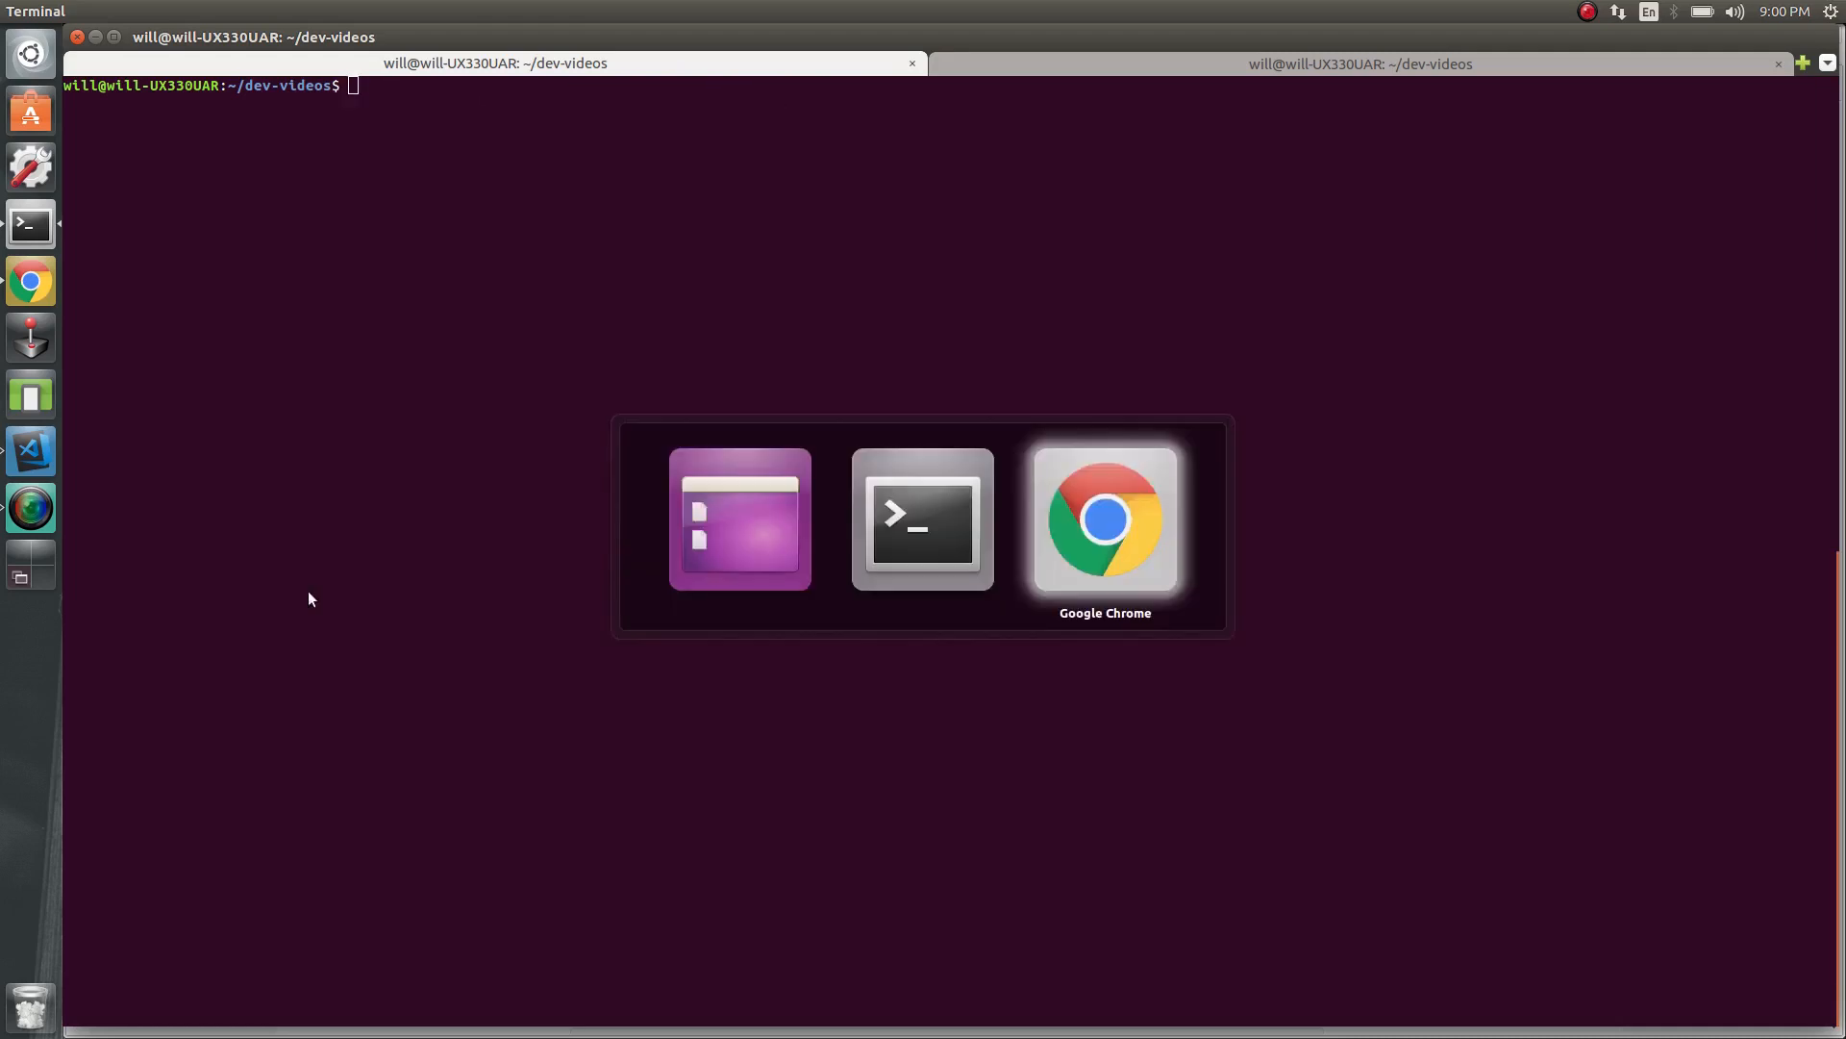
View the chromedriver npm package page's install command in Chrome, then return to Terminal
left_click(1104, 519)
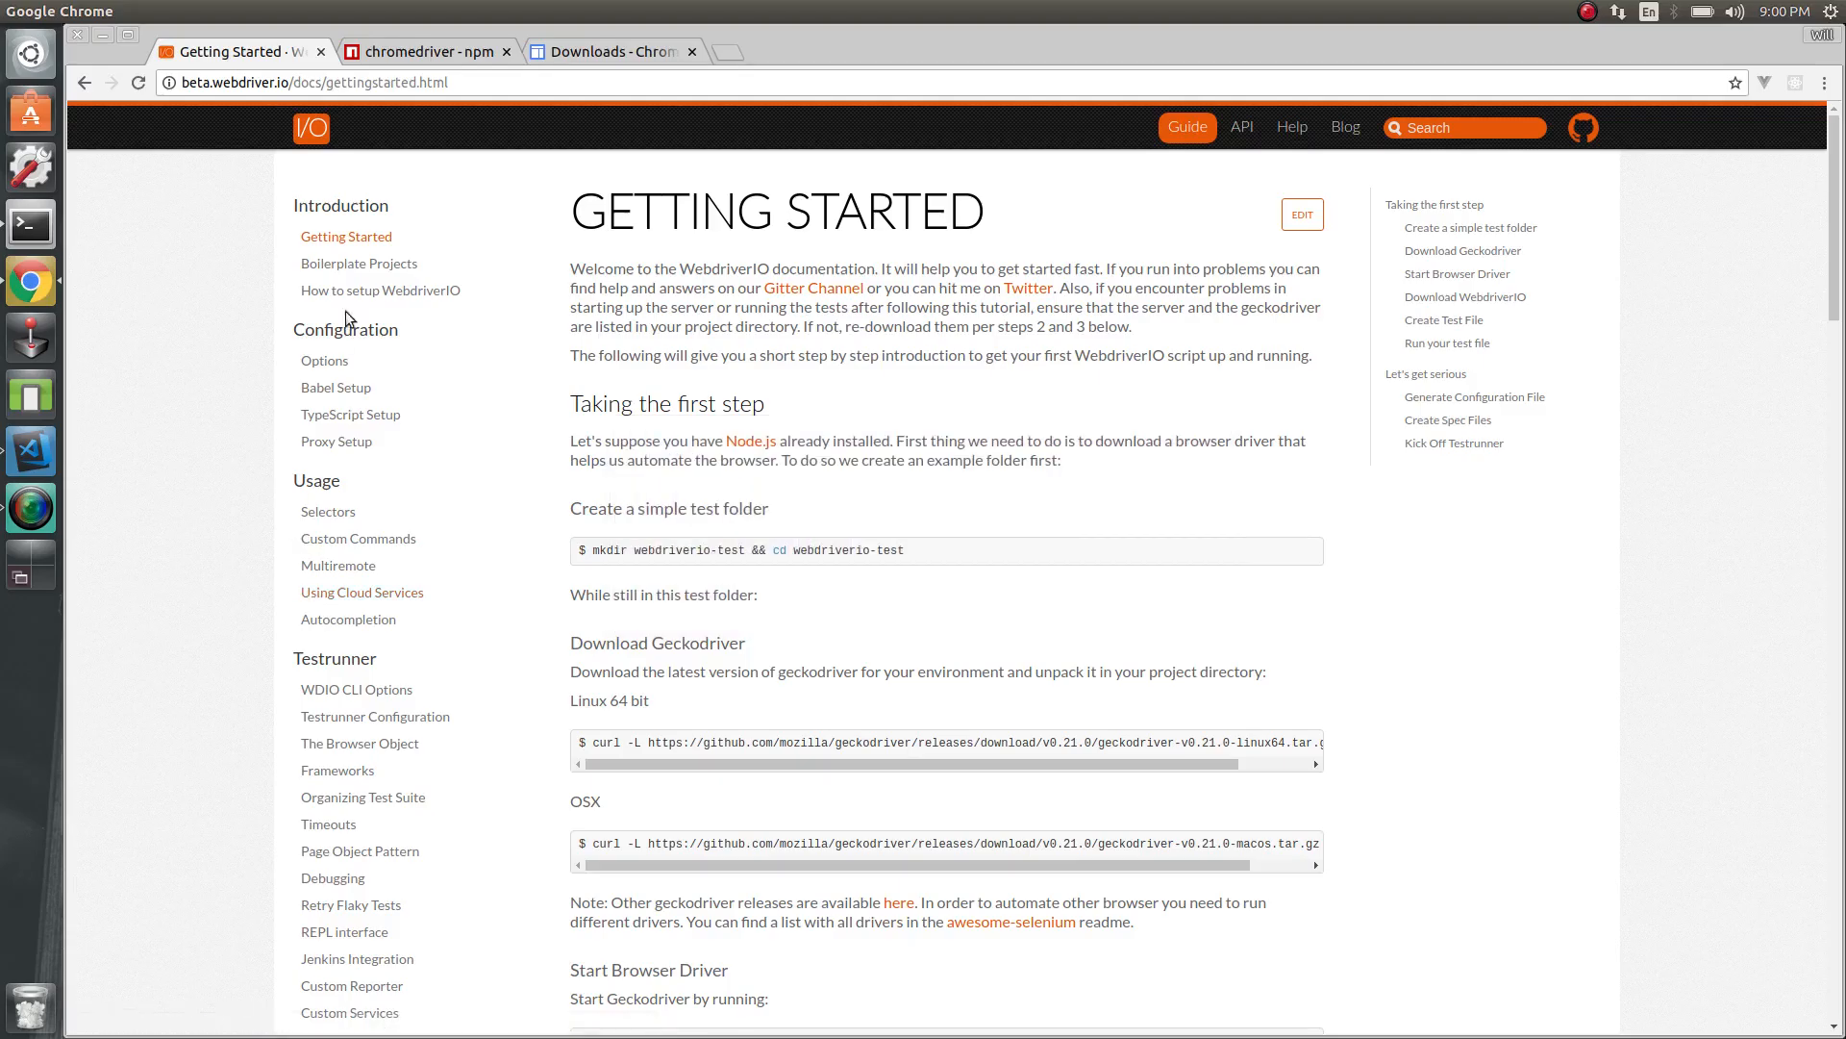
left_click(427, 50)
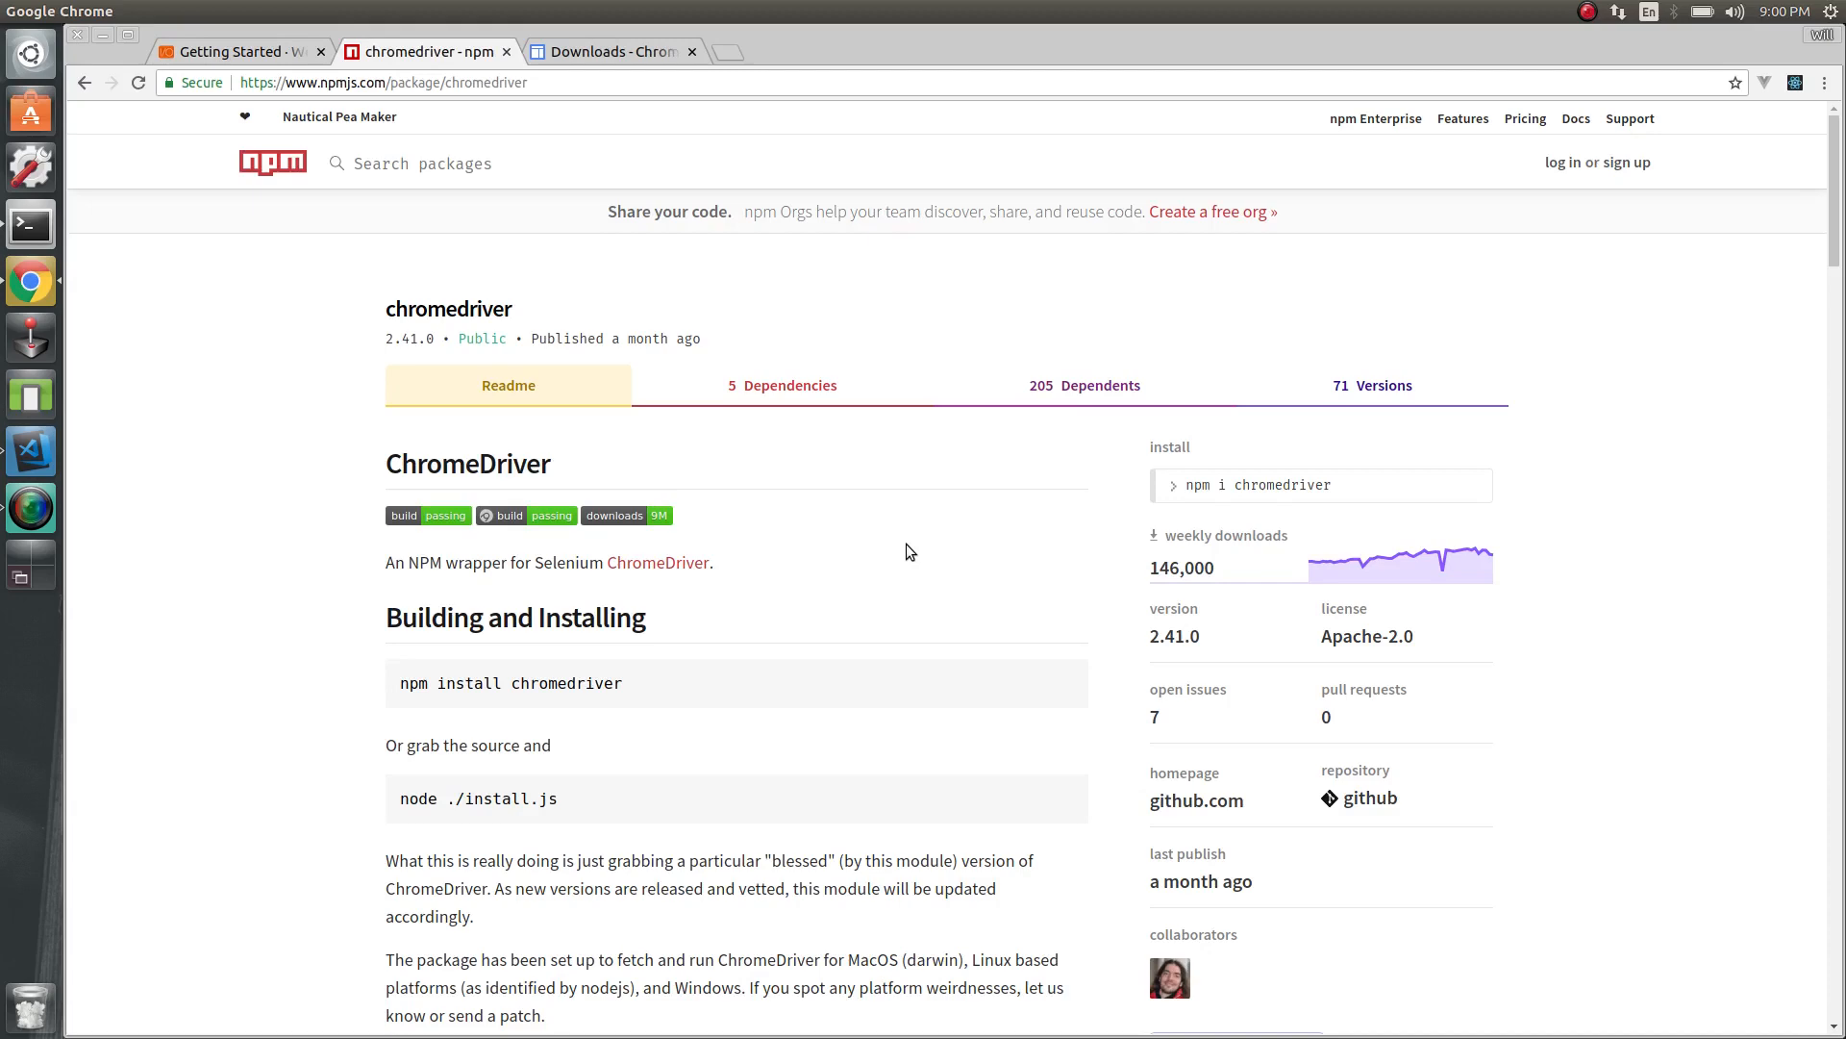
mouse_move(594, 696)
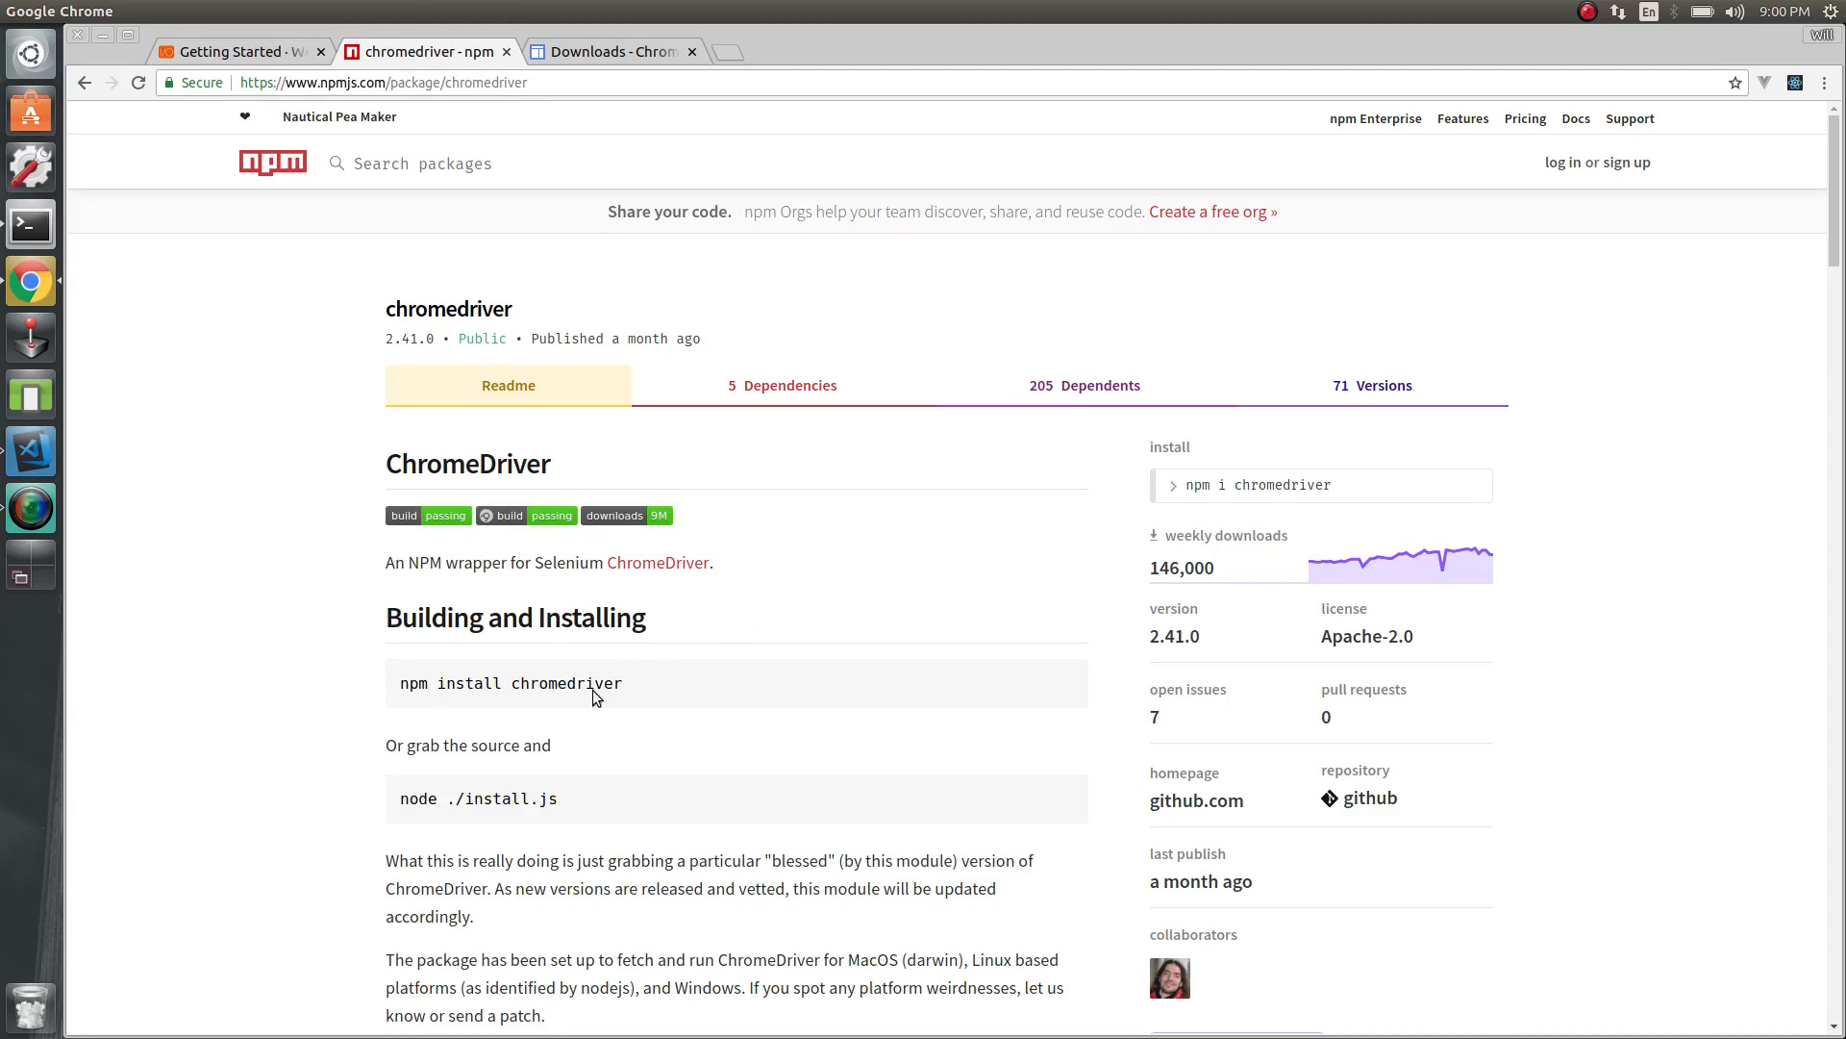
left_click(29, 223)
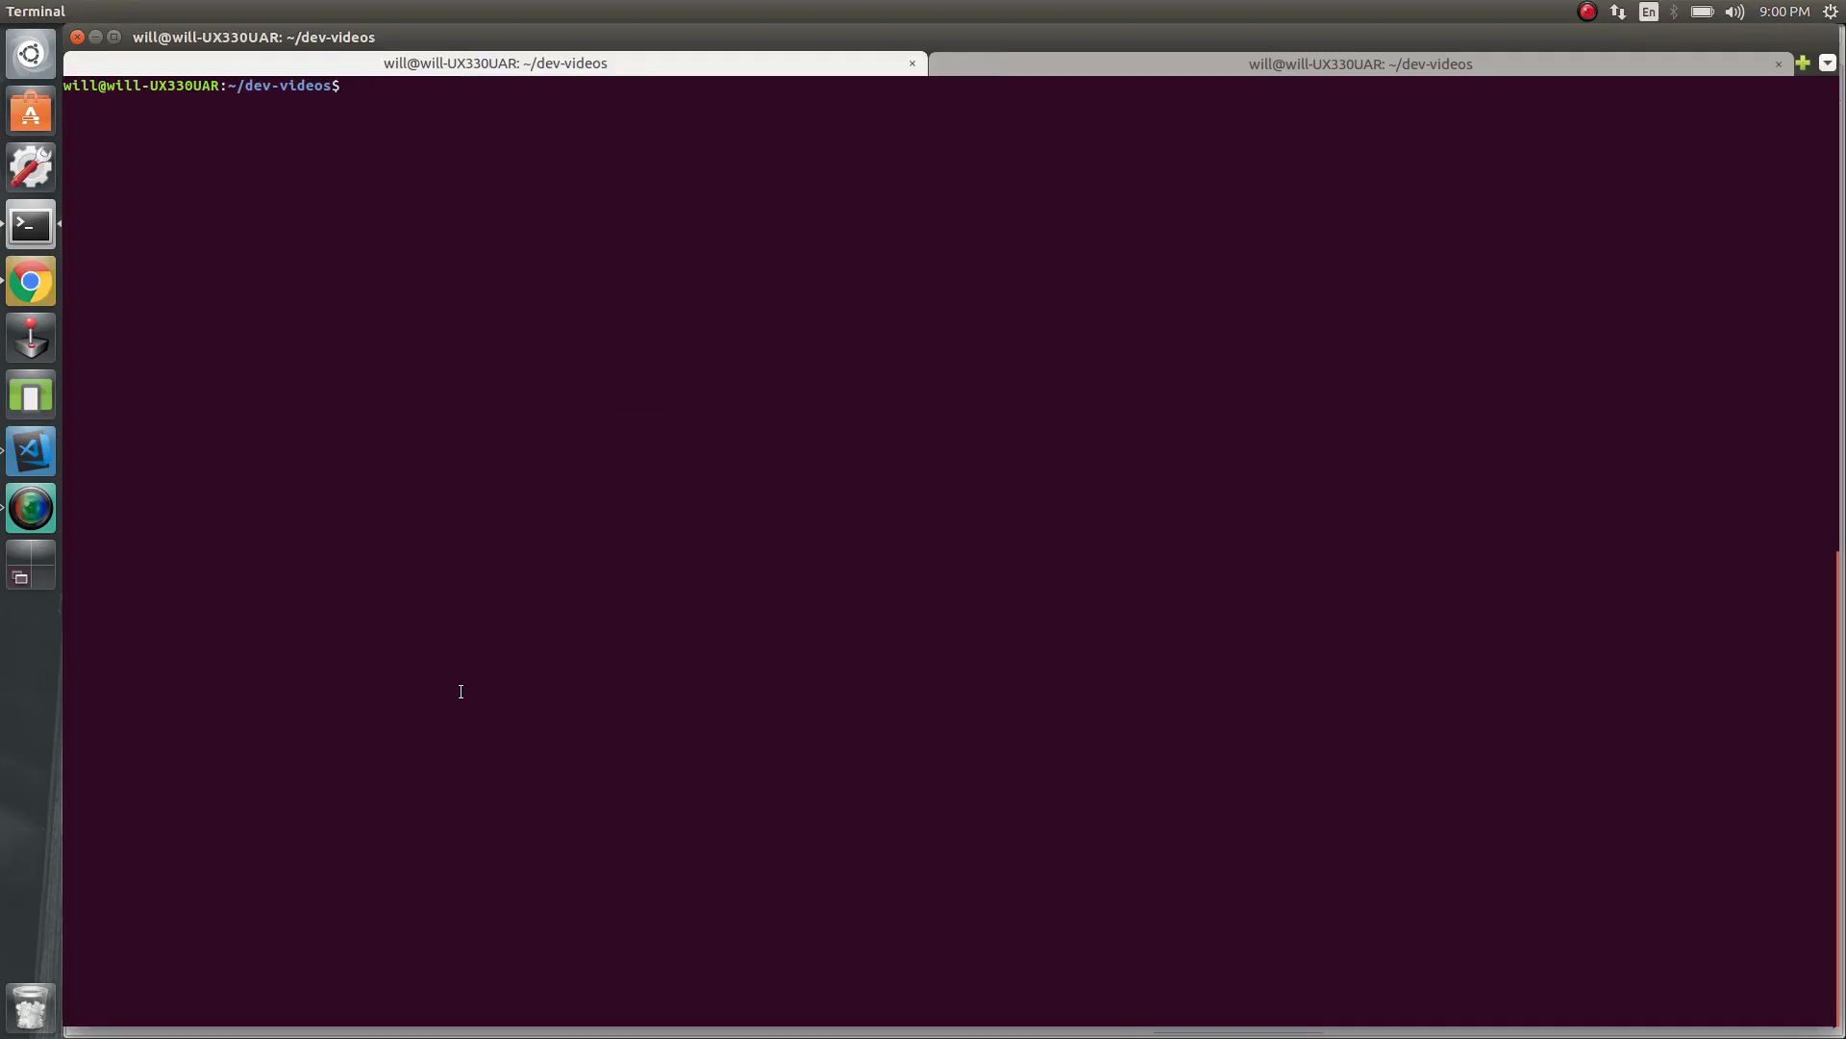
Run npm install chromedriver -g to install ChromeDriver 2.41 globally
type("npm")
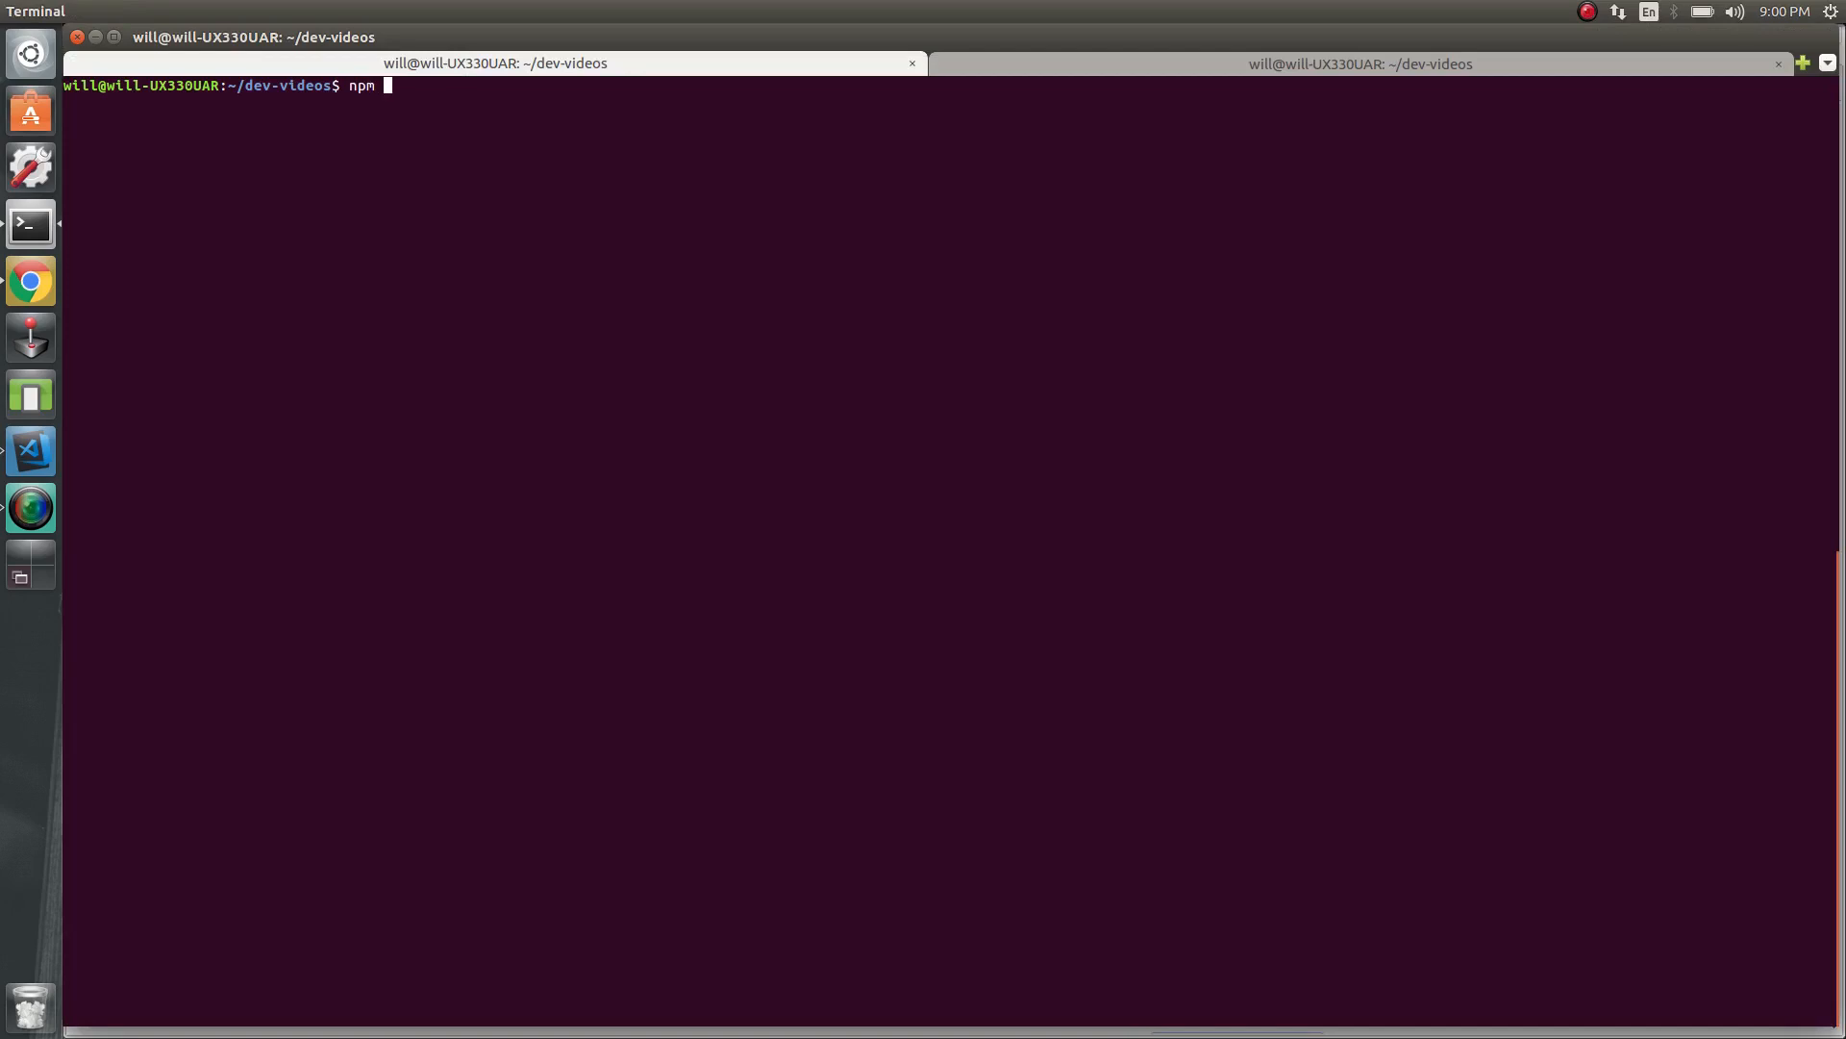
type("install chromedriver -g")
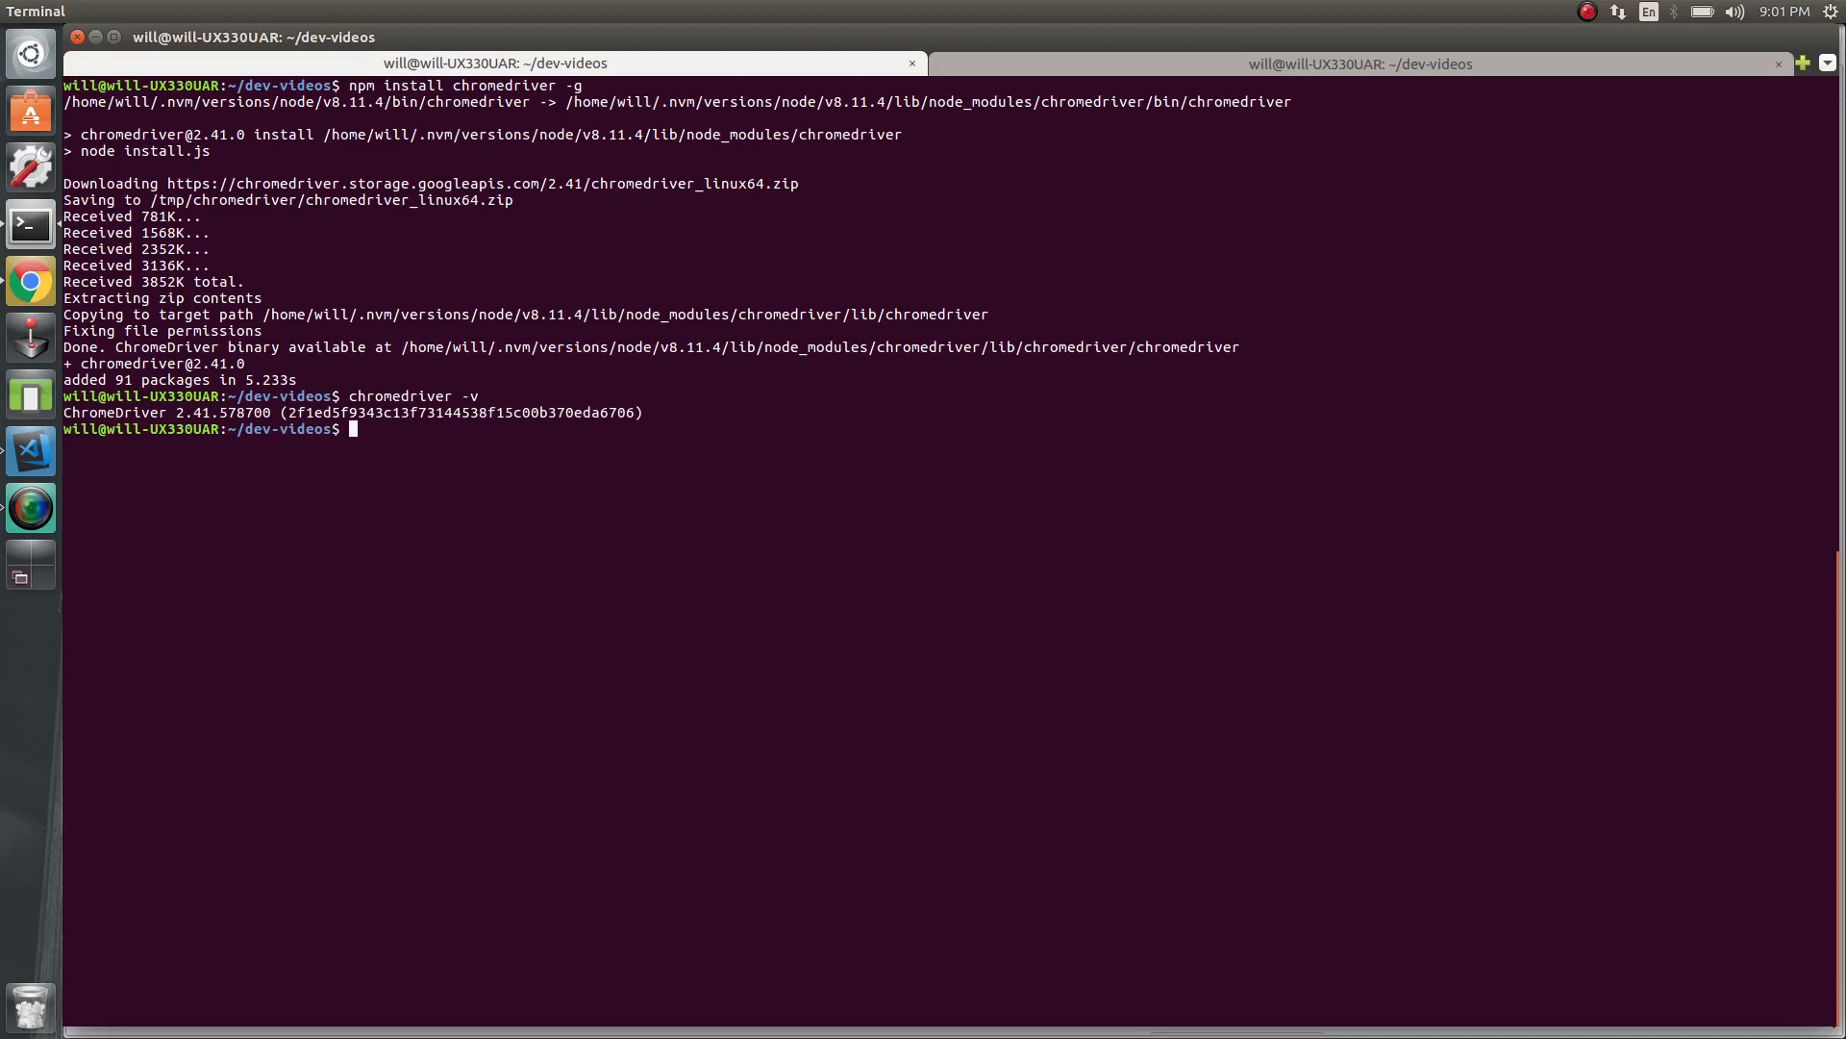
mouse_move(405, 779)
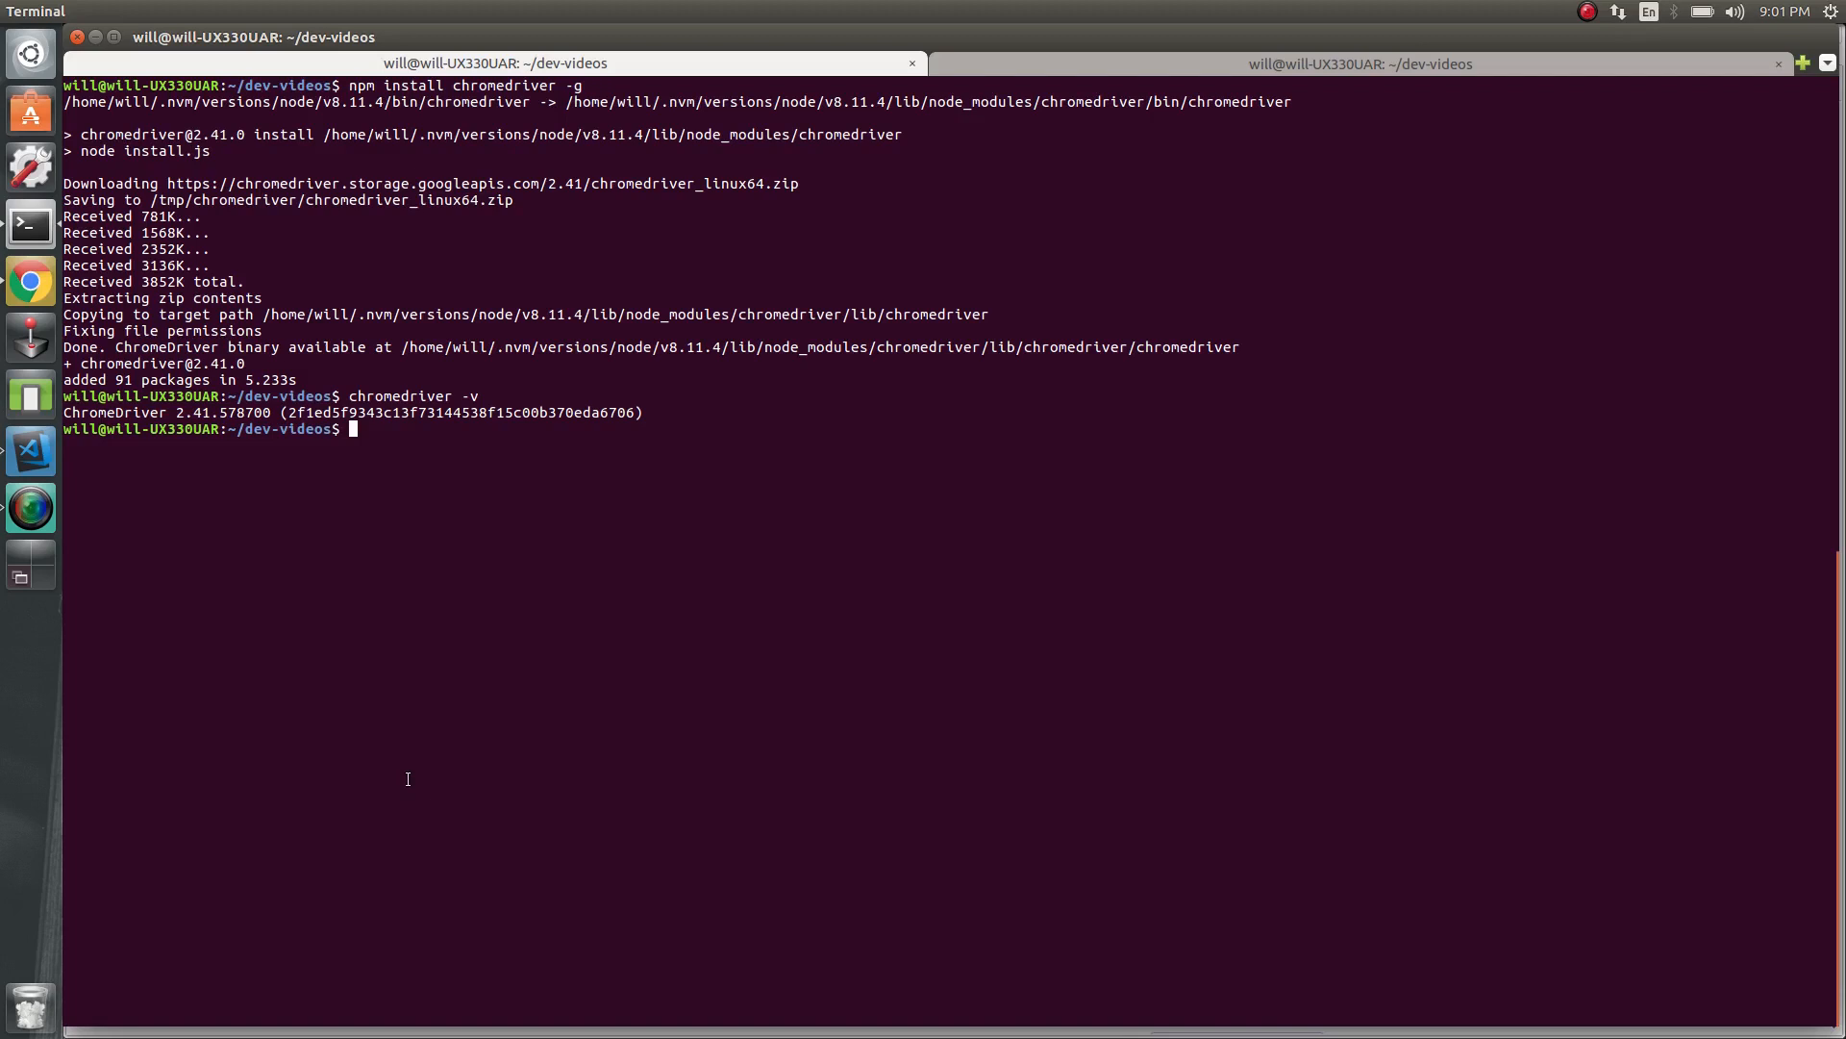
Enter the chromedriver command with --port=4444
type("chreom")
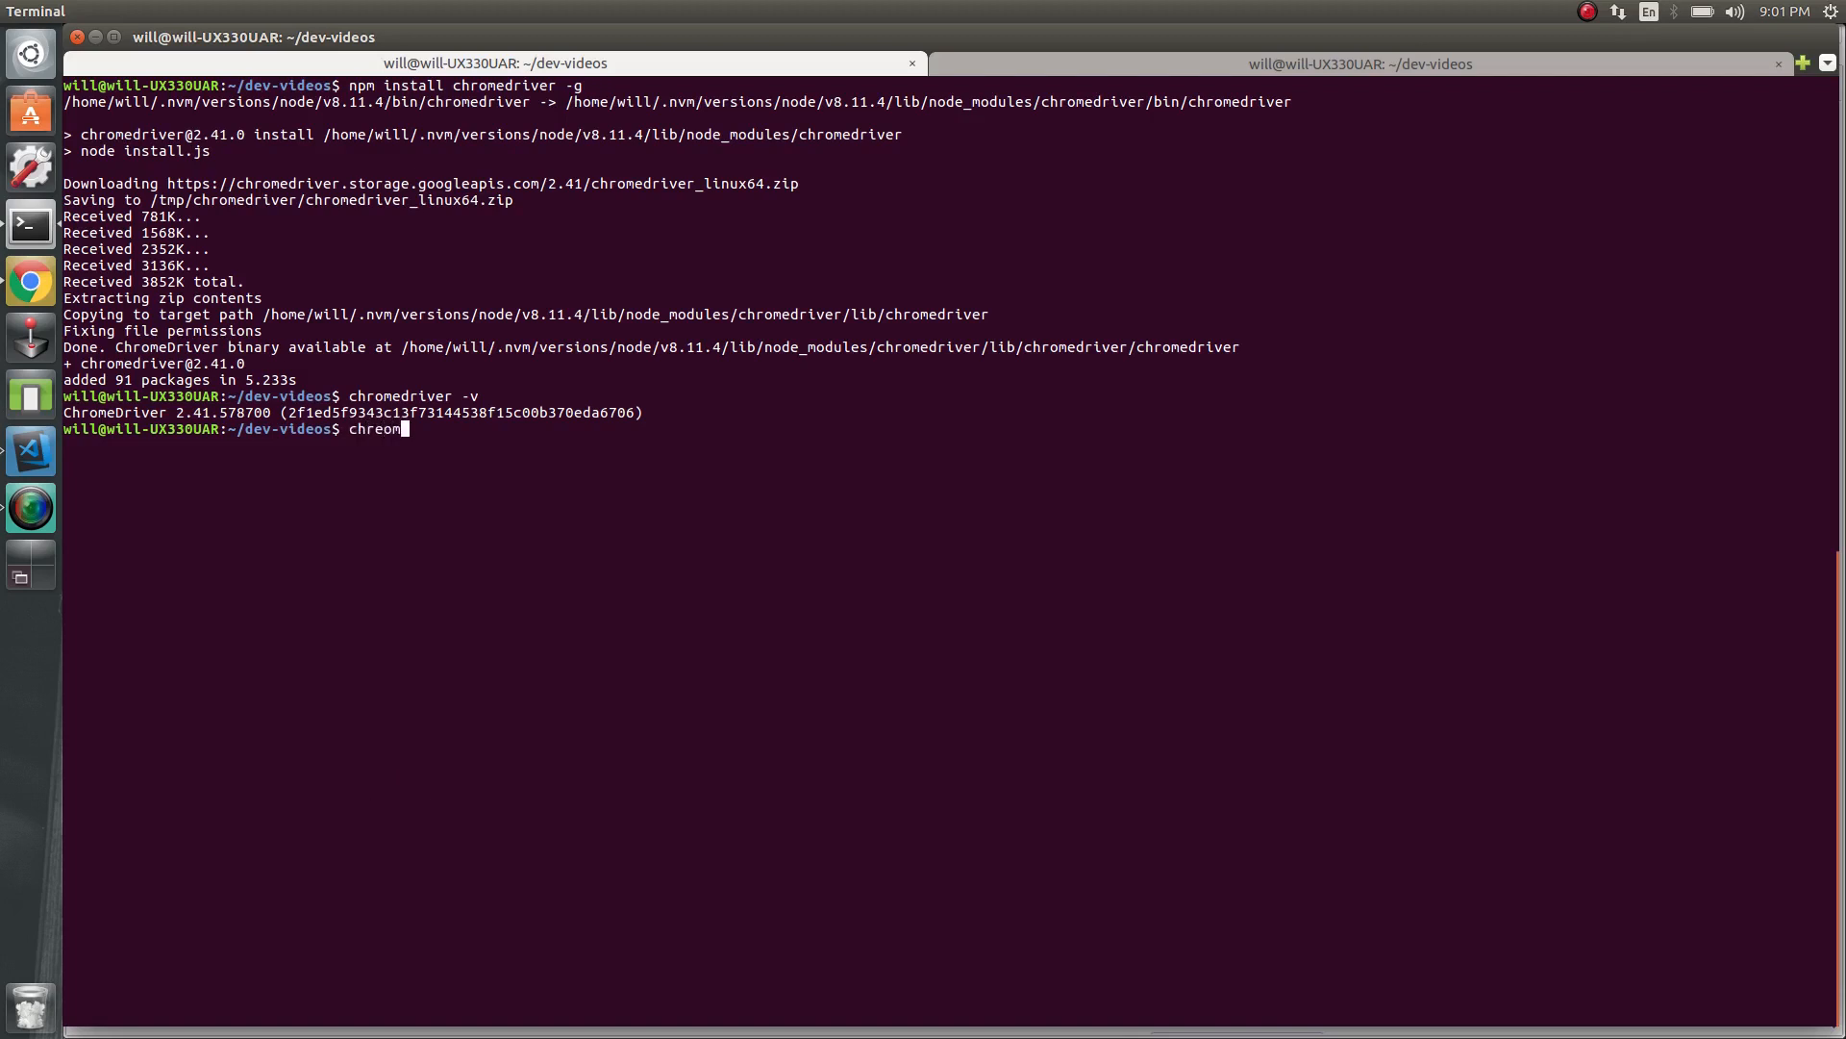
type("chromedr")
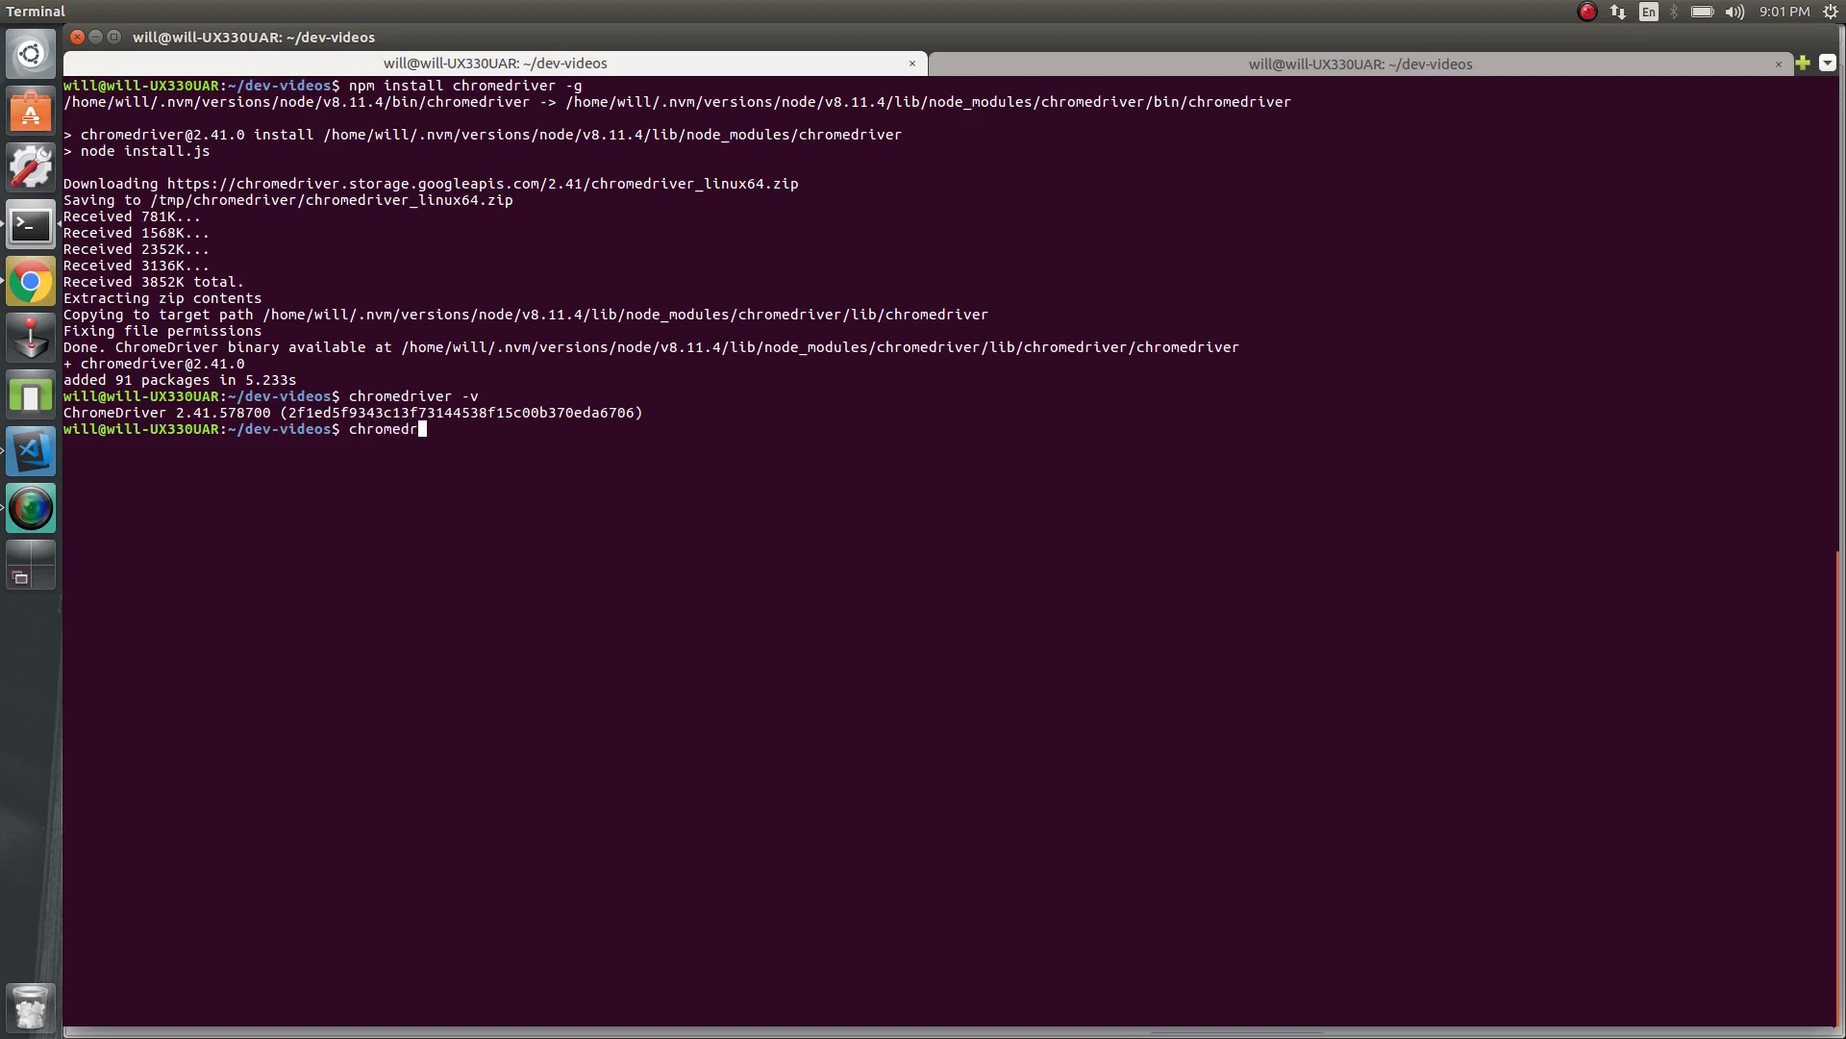
type("iver")
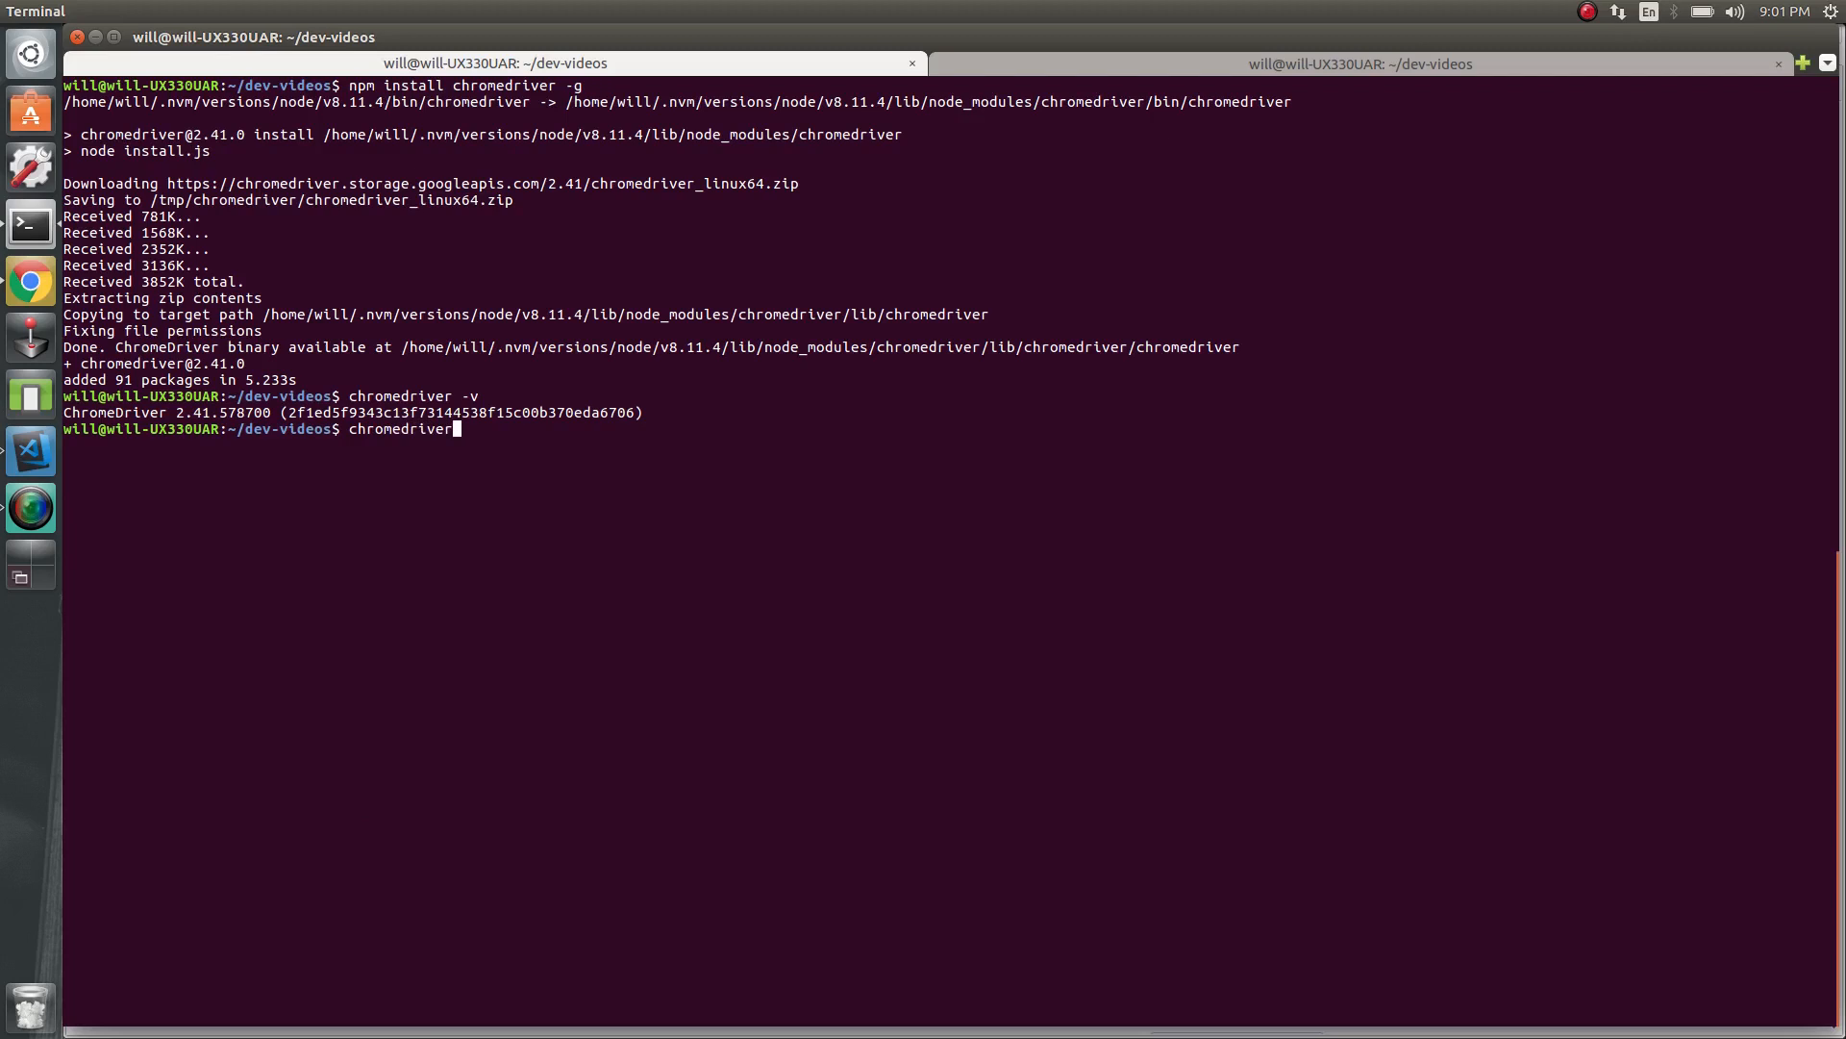
type("--port")
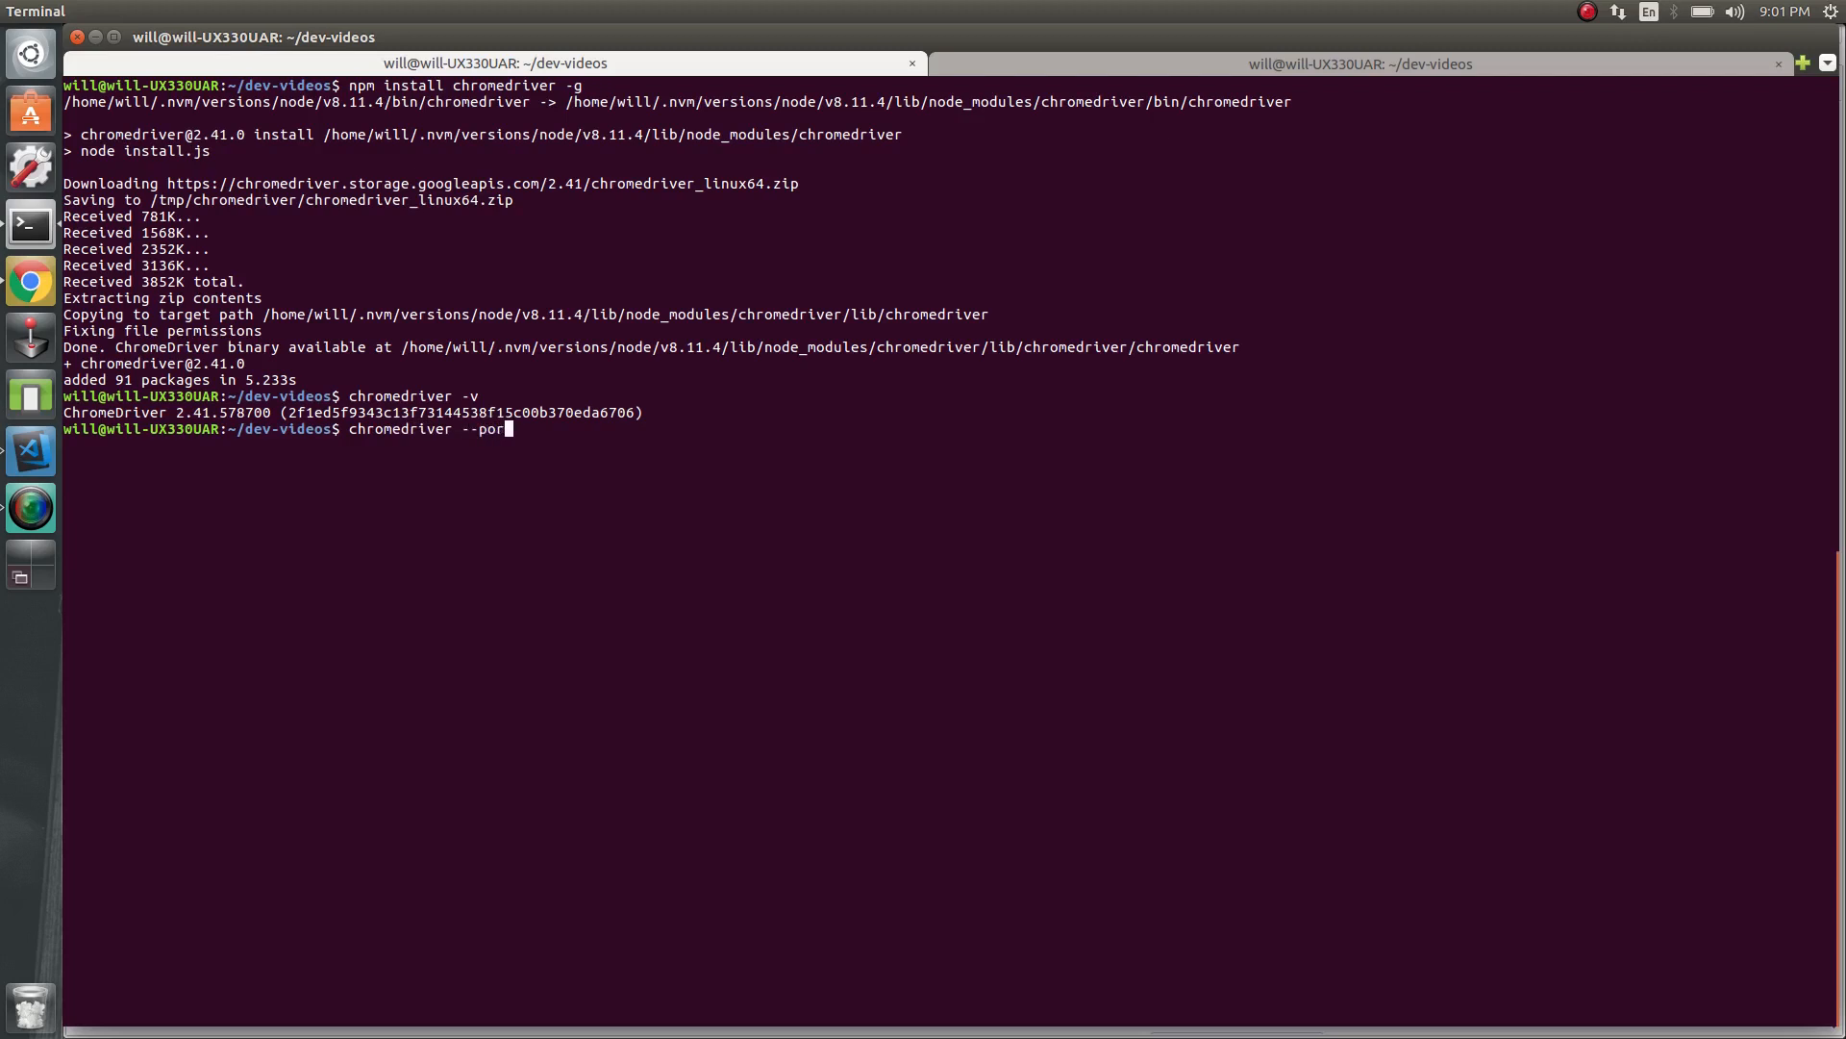
type("t=4444")
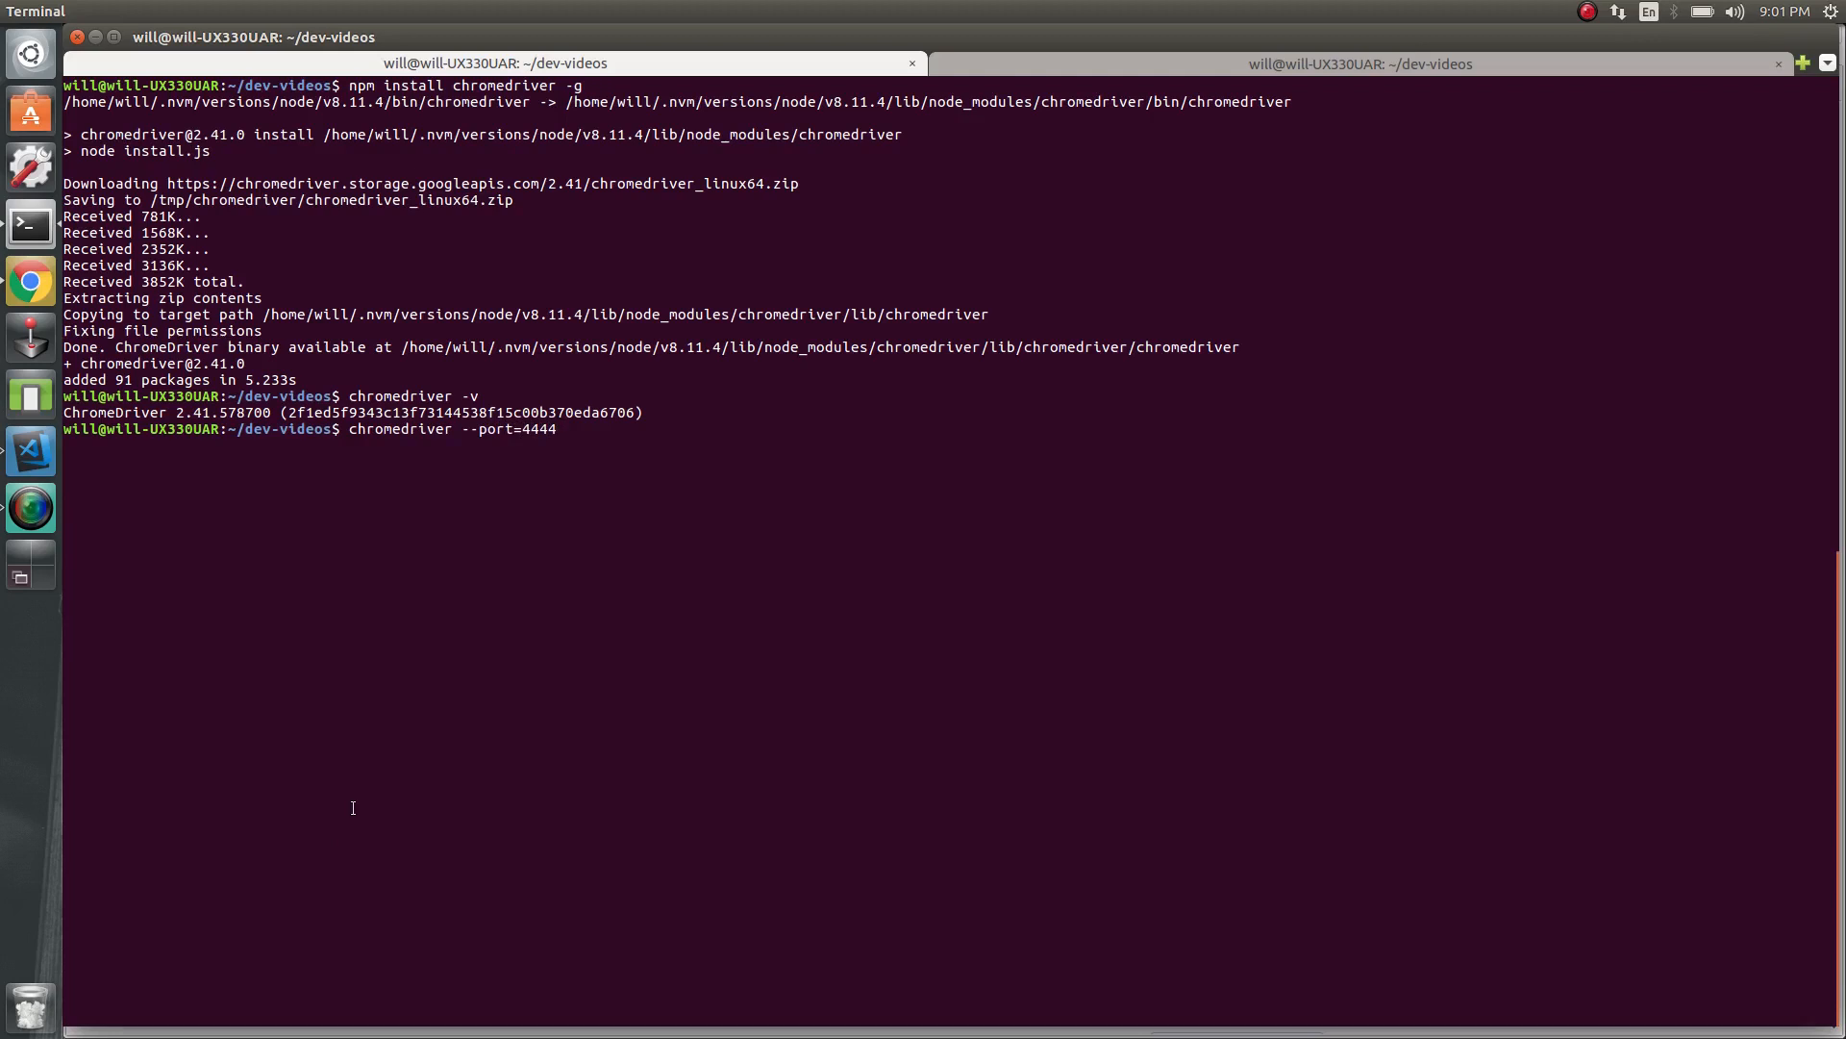
Add --url-base=/wd/hub and --verbose, then launch ChromeDriver
type("--")
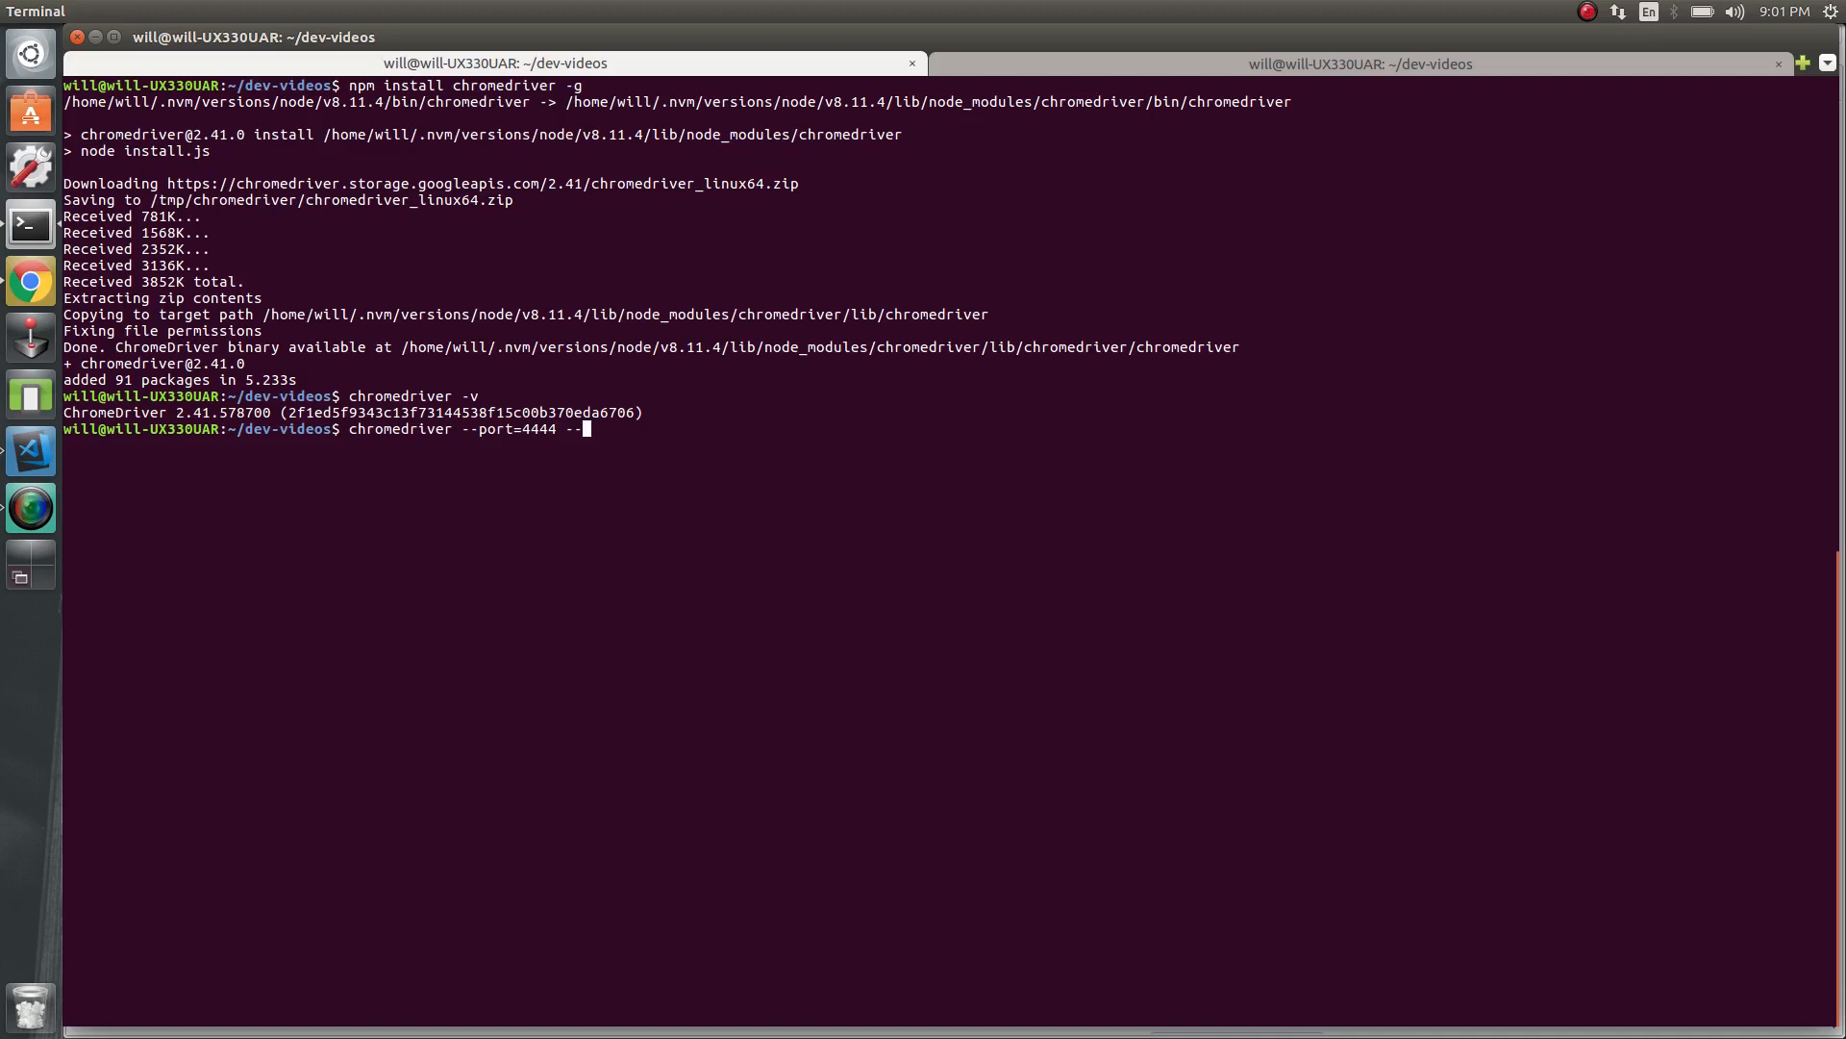
type("url-base=")
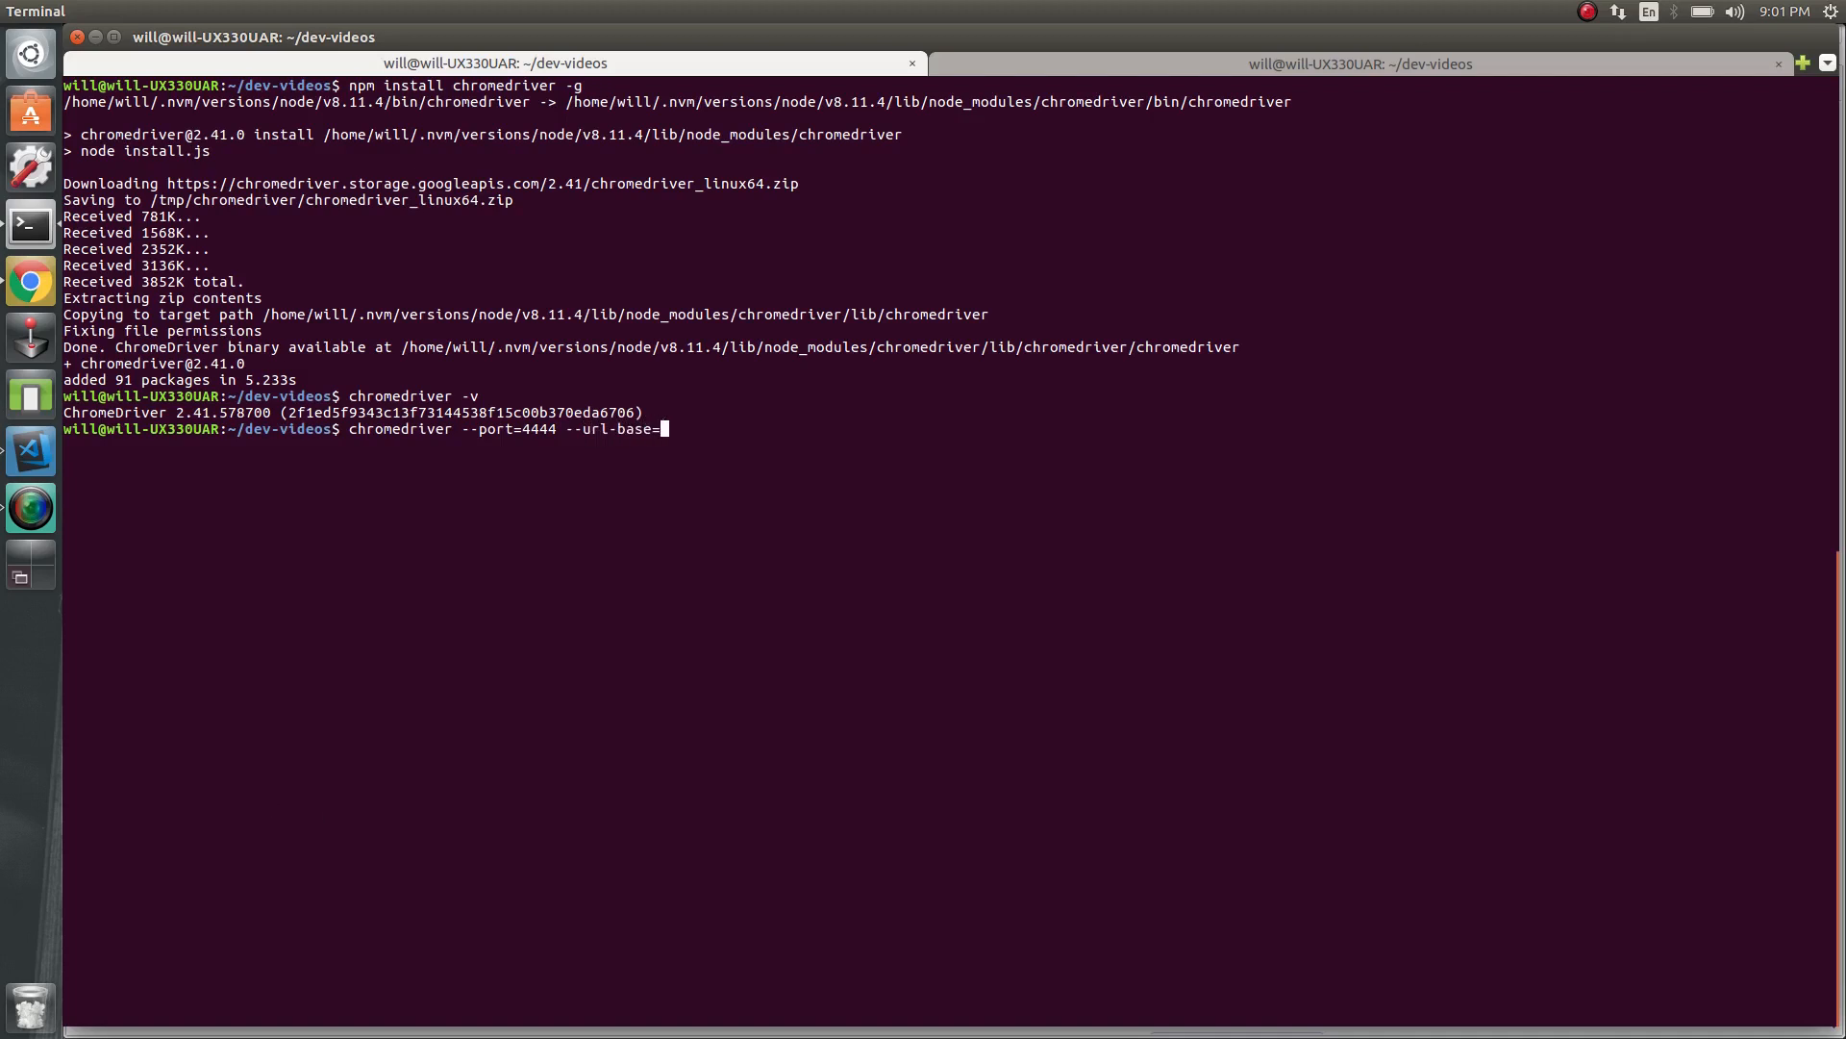
type("/")
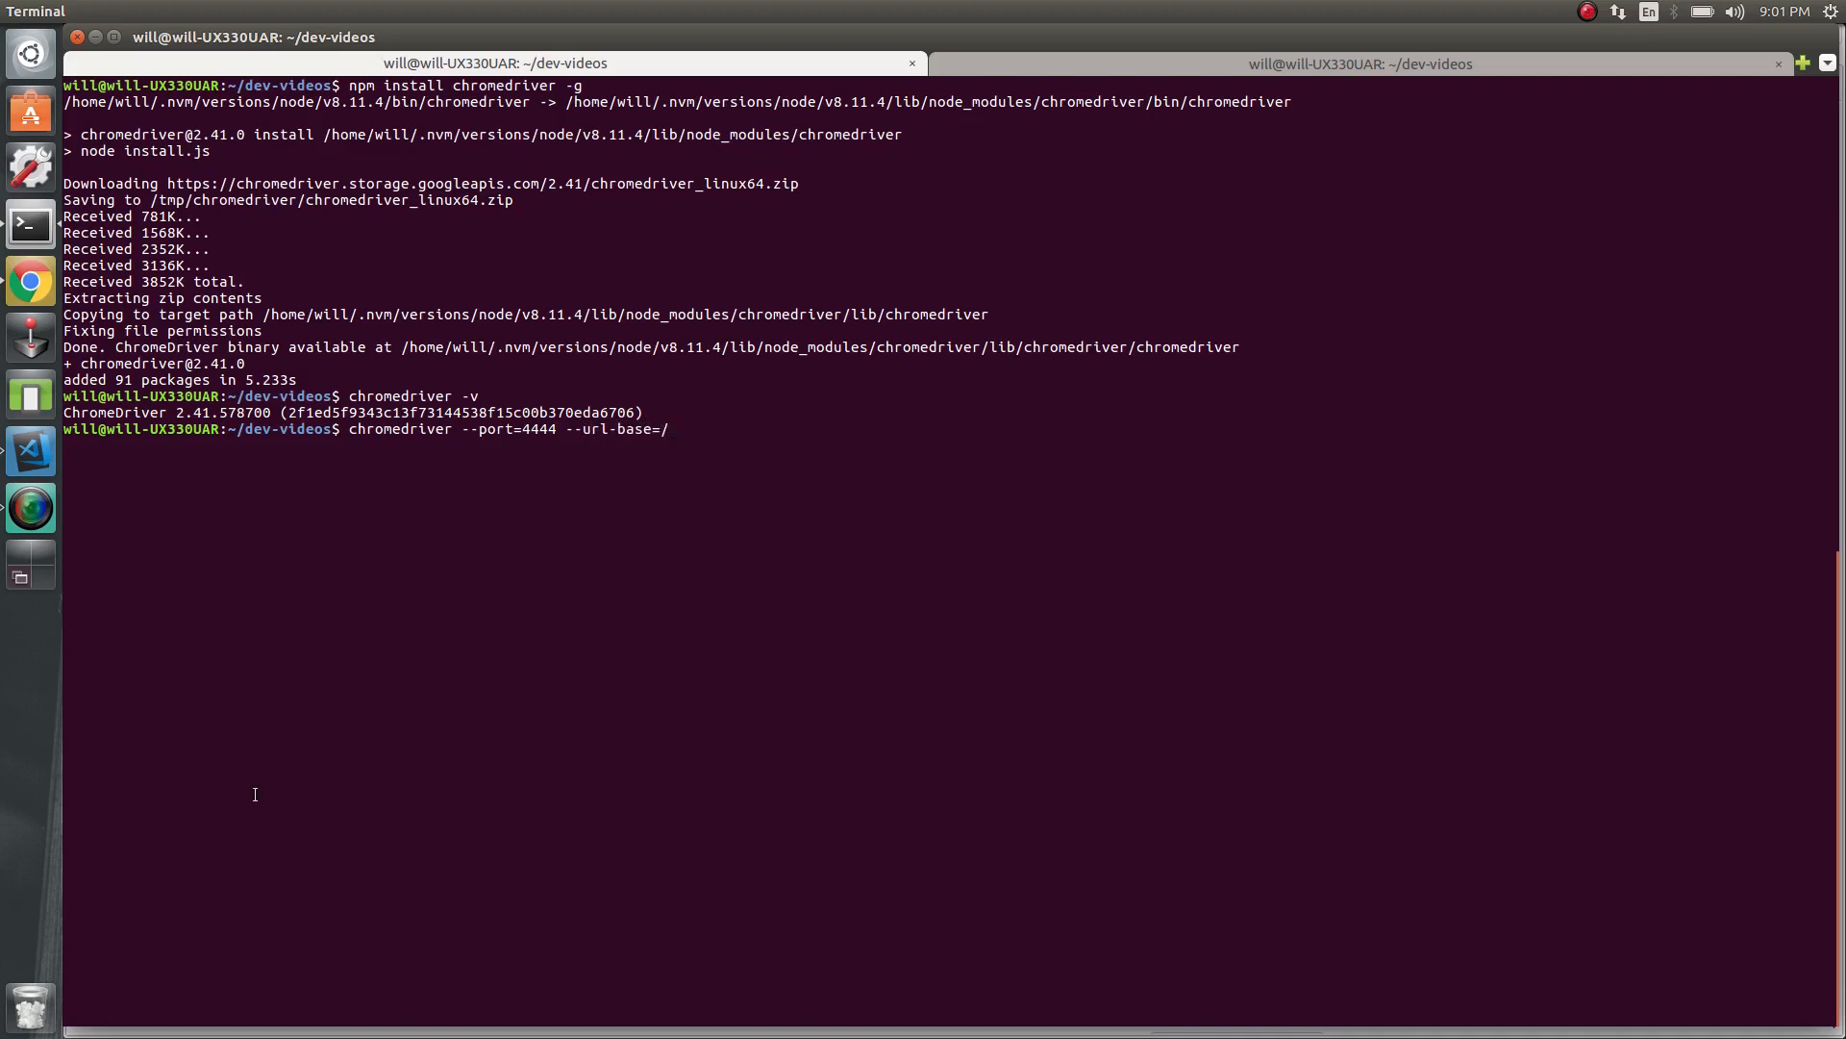
type("wd/hub")
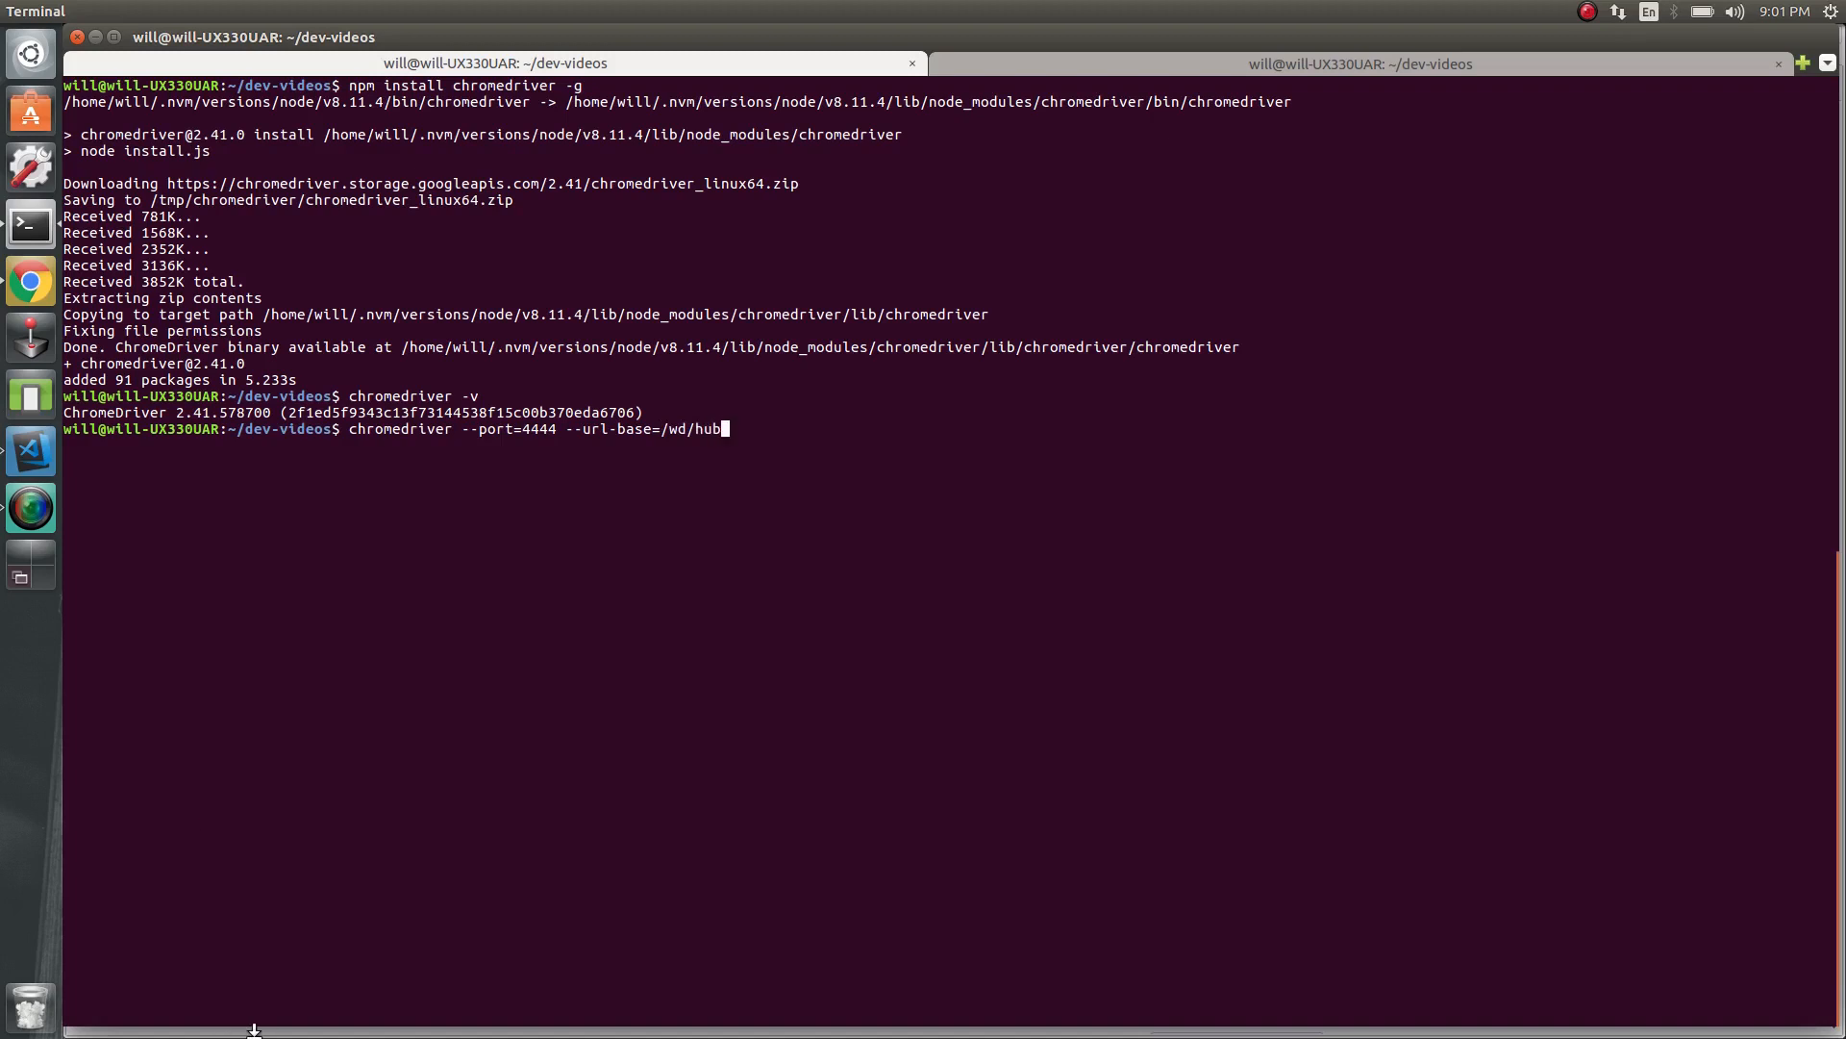
mouse_move(460, 798)
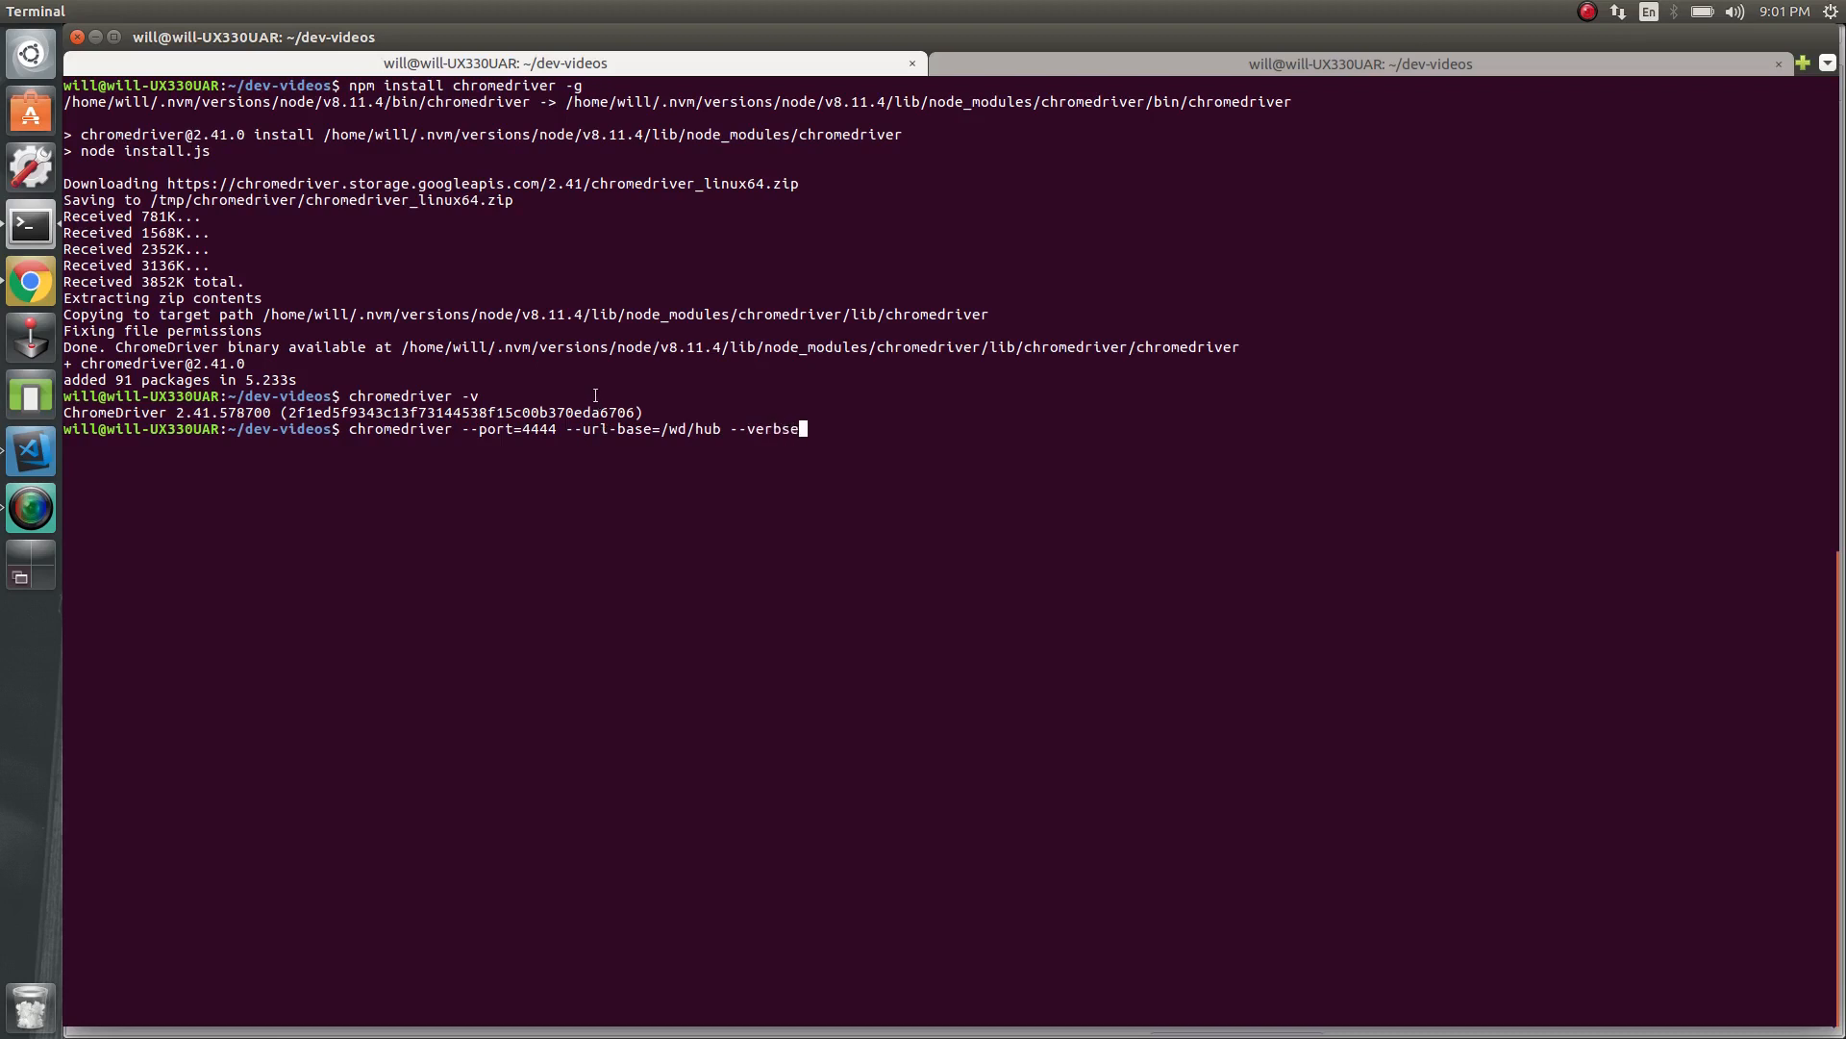
type("e")
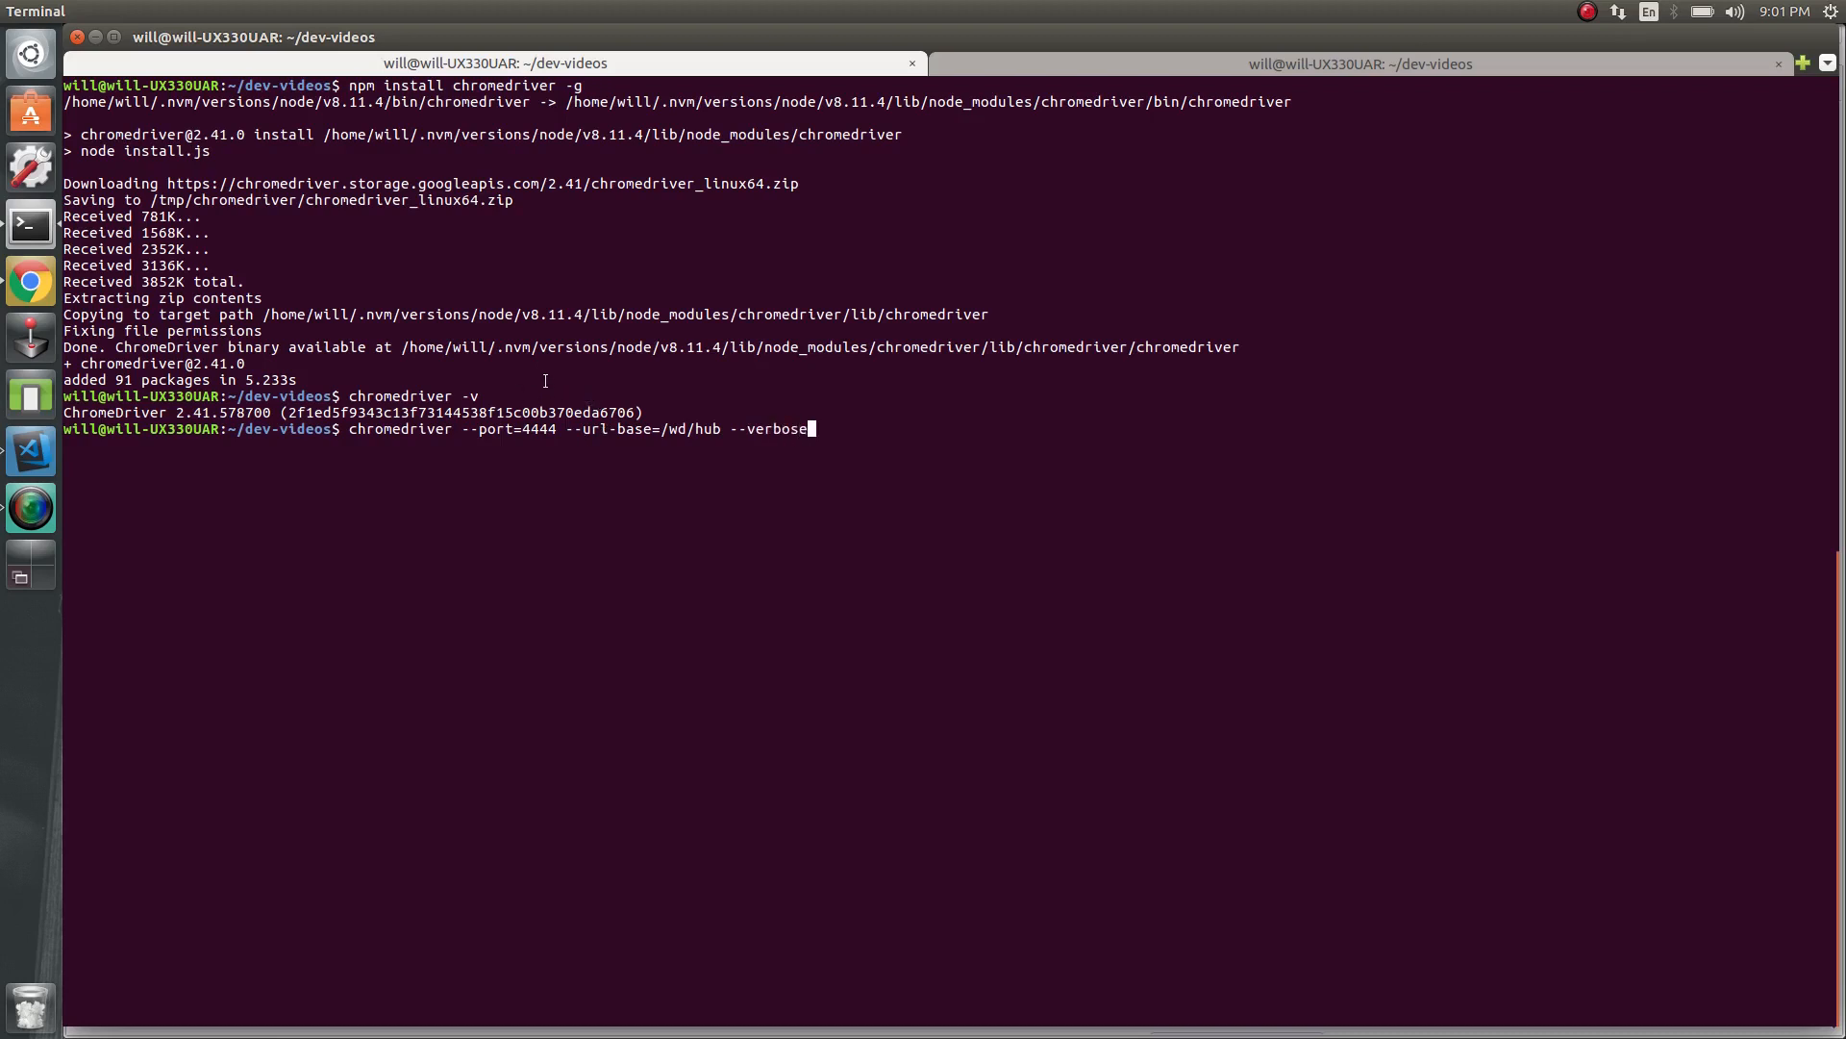
key("Return")
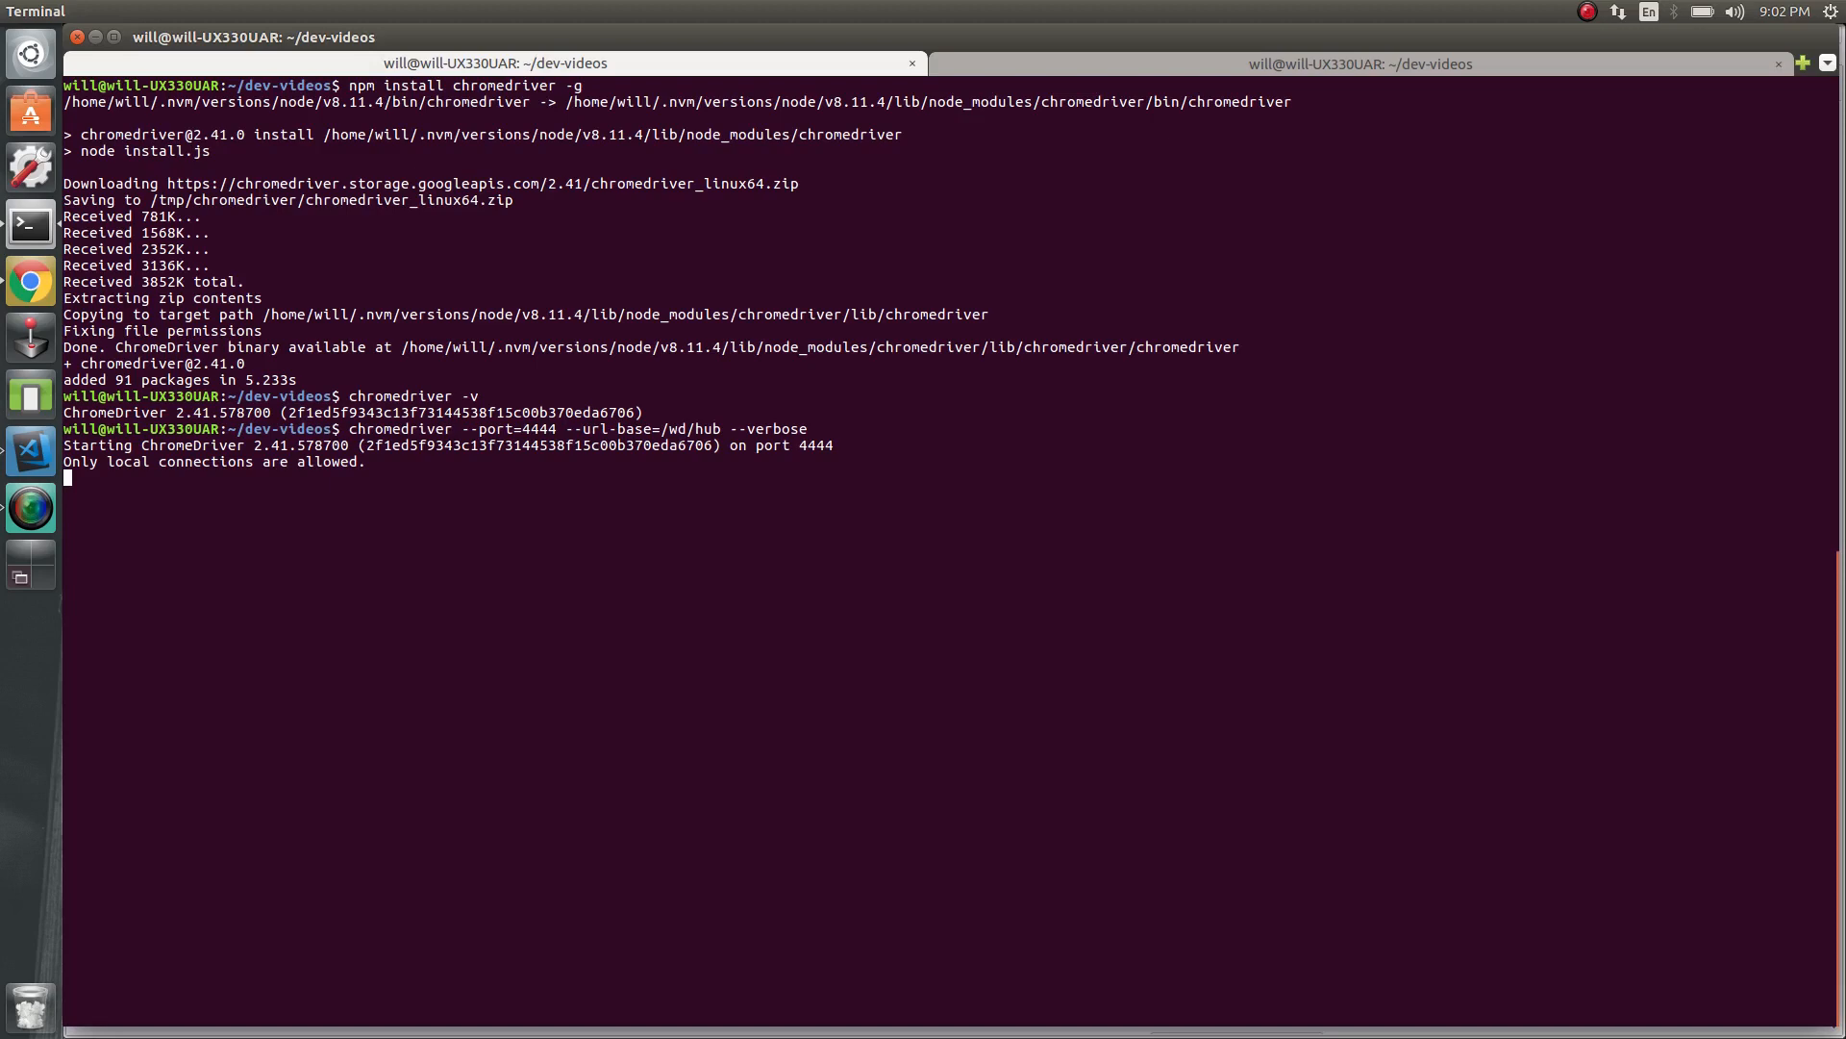
Switch from Terminal to the Chrome window with the chromedriver npm page
key("alt+Tab")
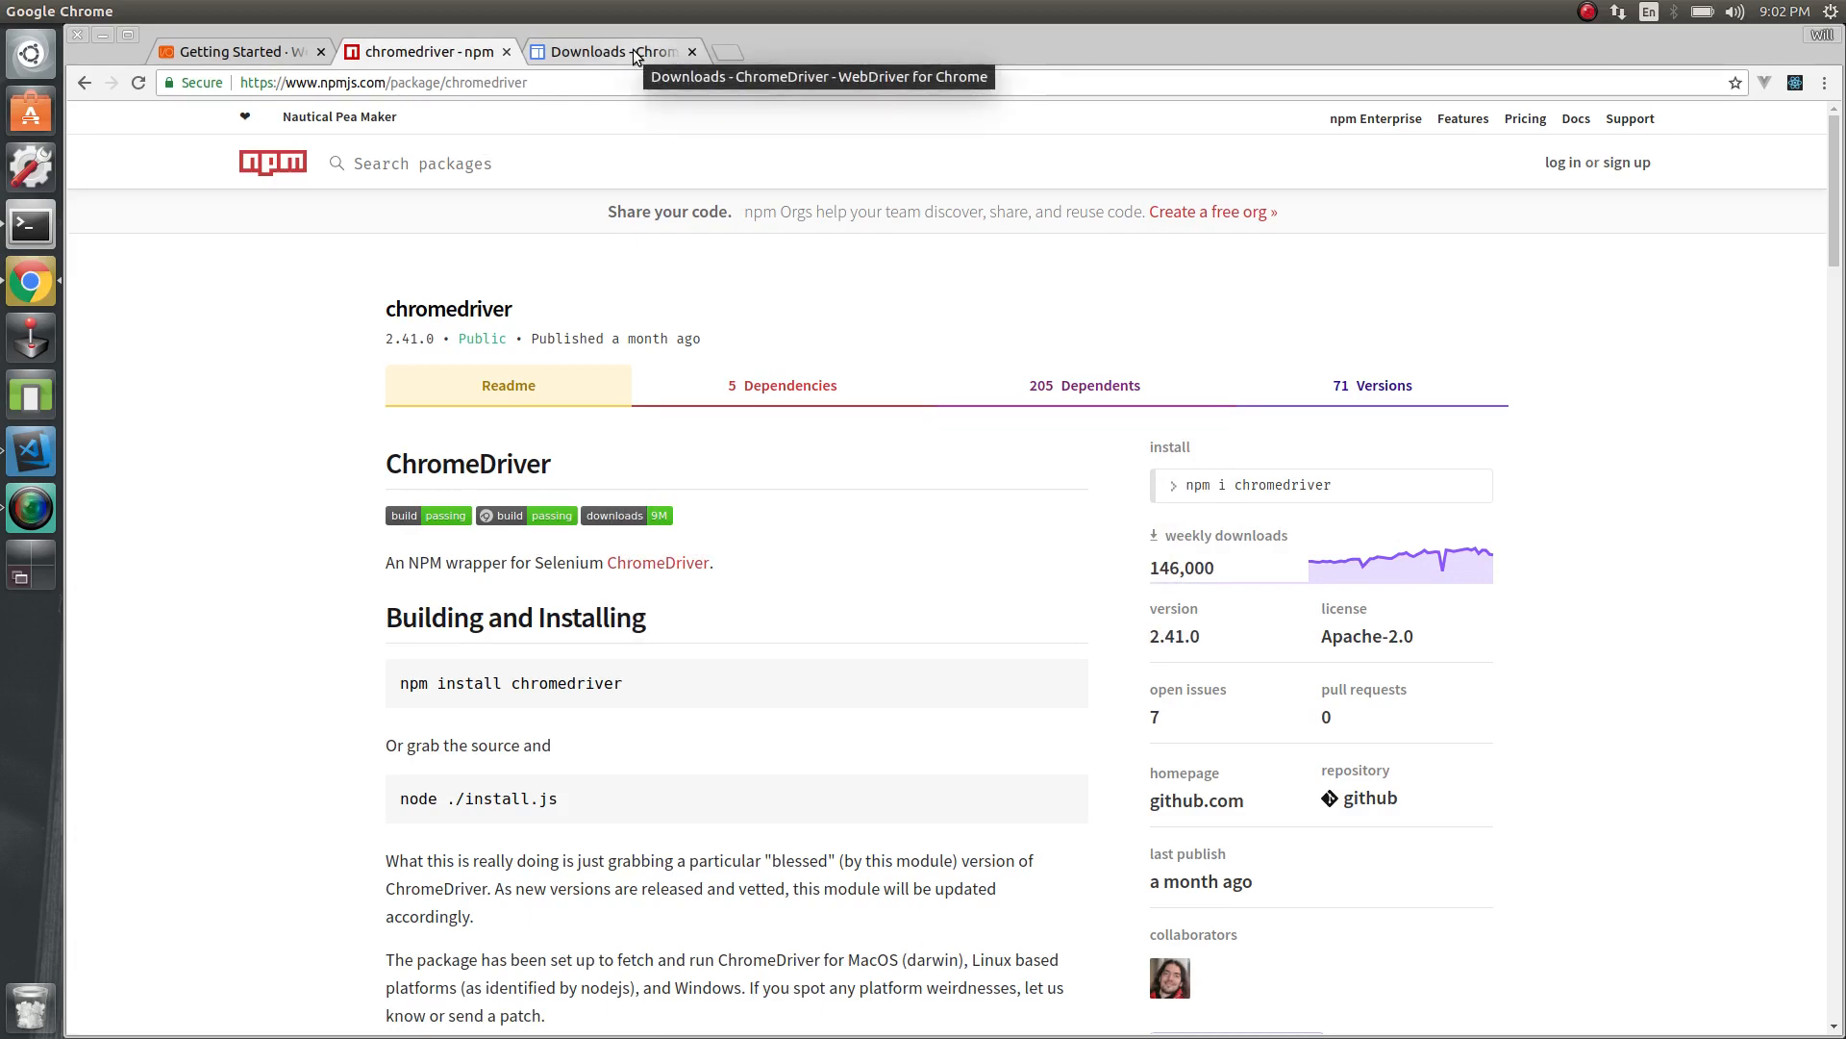
Show the ChromeDriver downloads page listing release 2.41 for Chrome v67-69
left_click(607, 50)
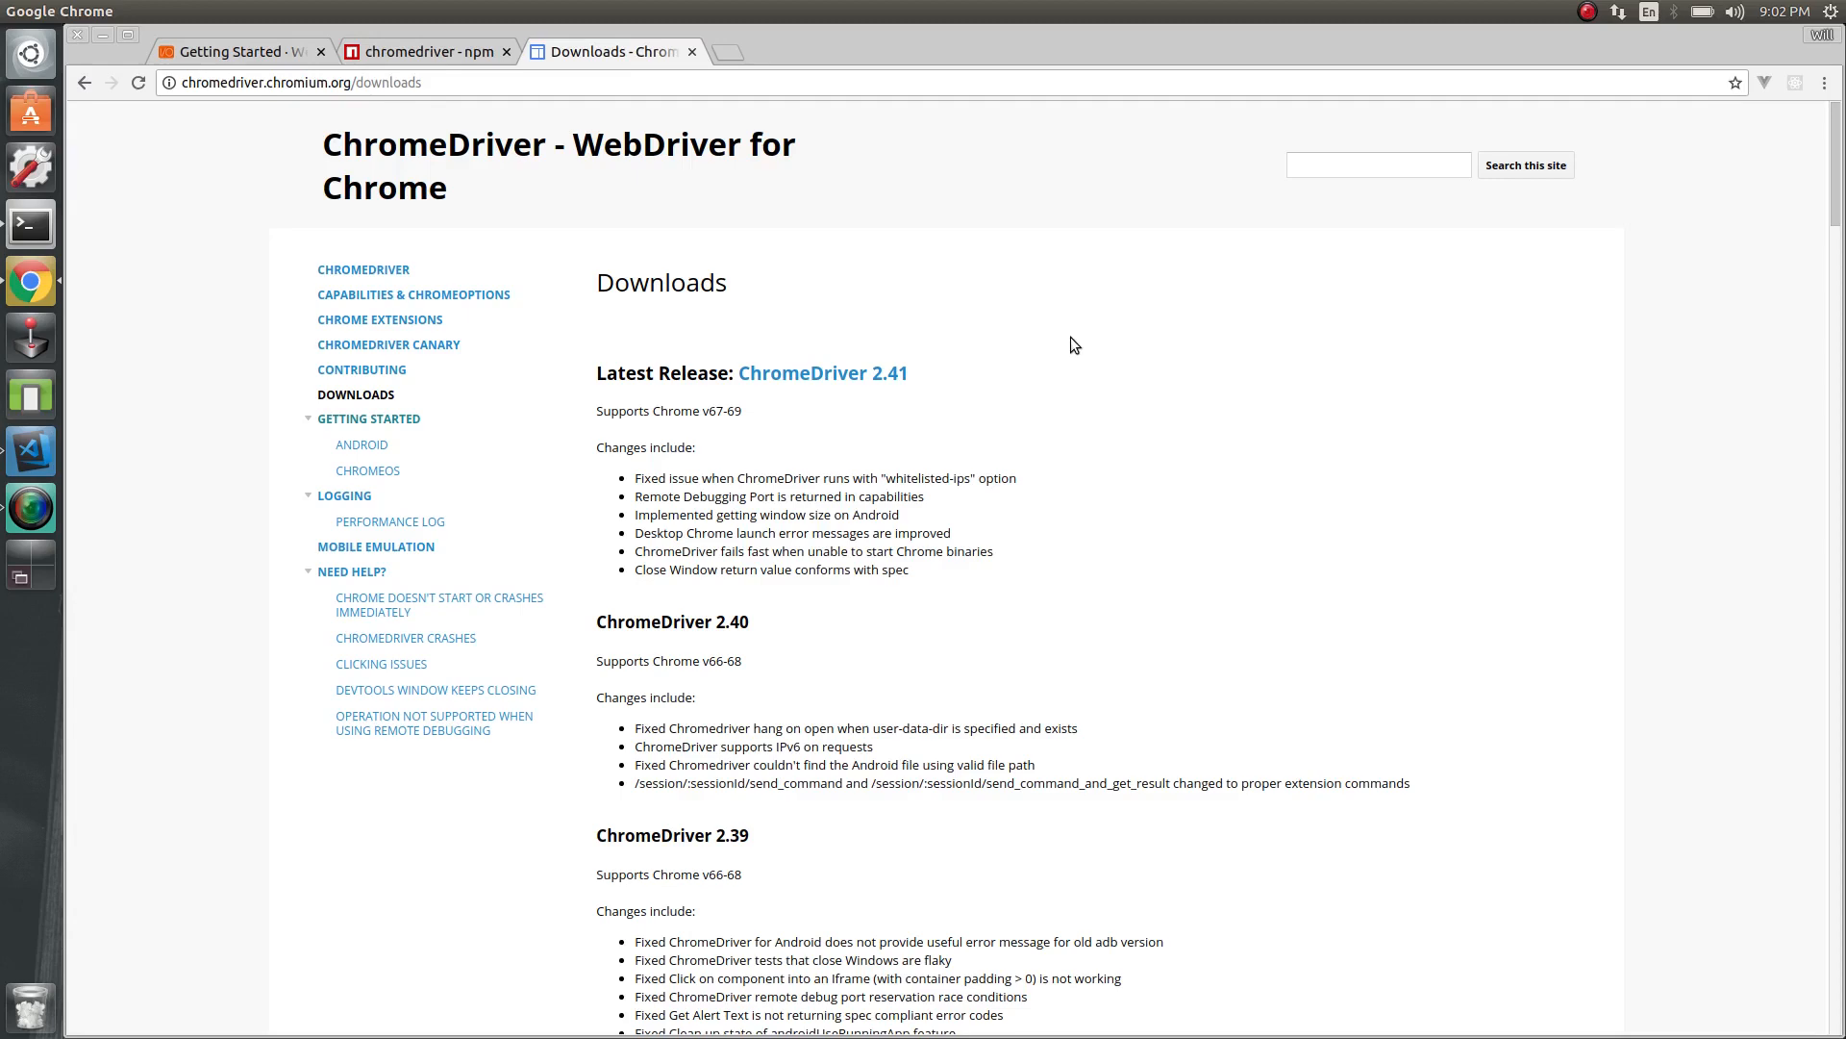
mouse_move(894, 427)
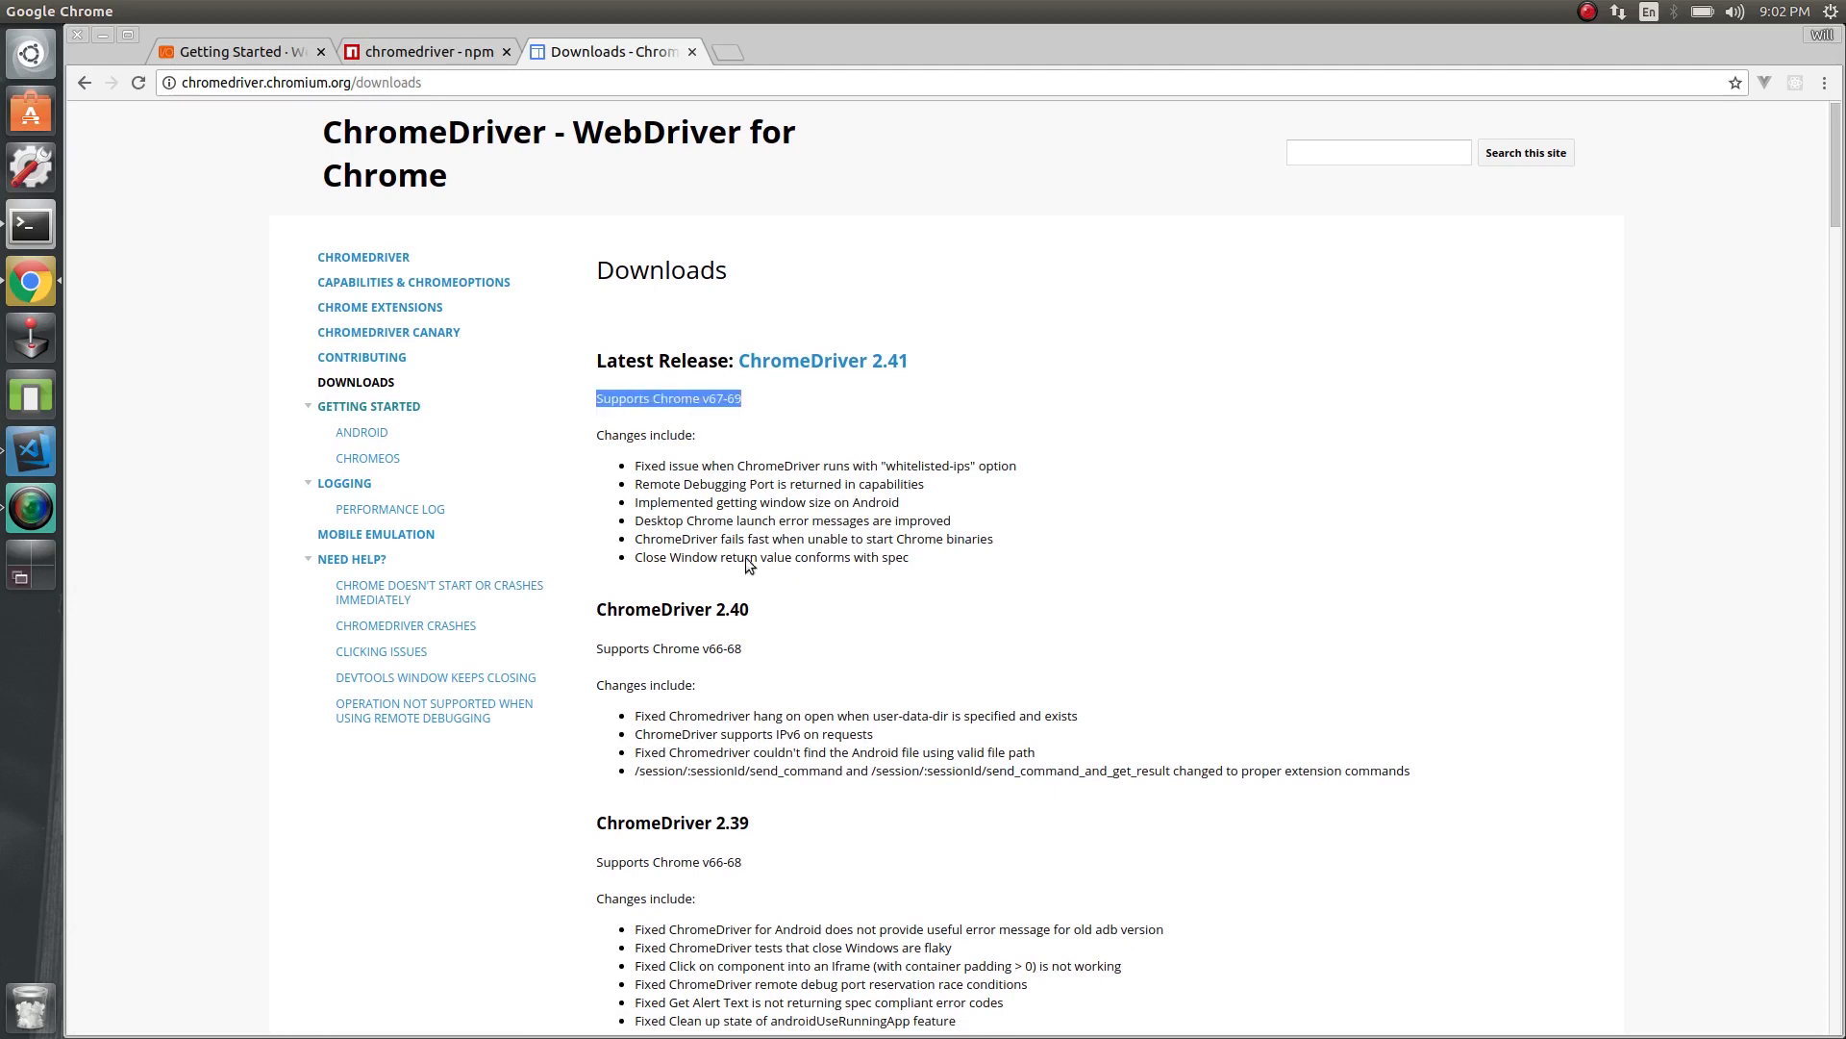
mouse_move(725, 641)
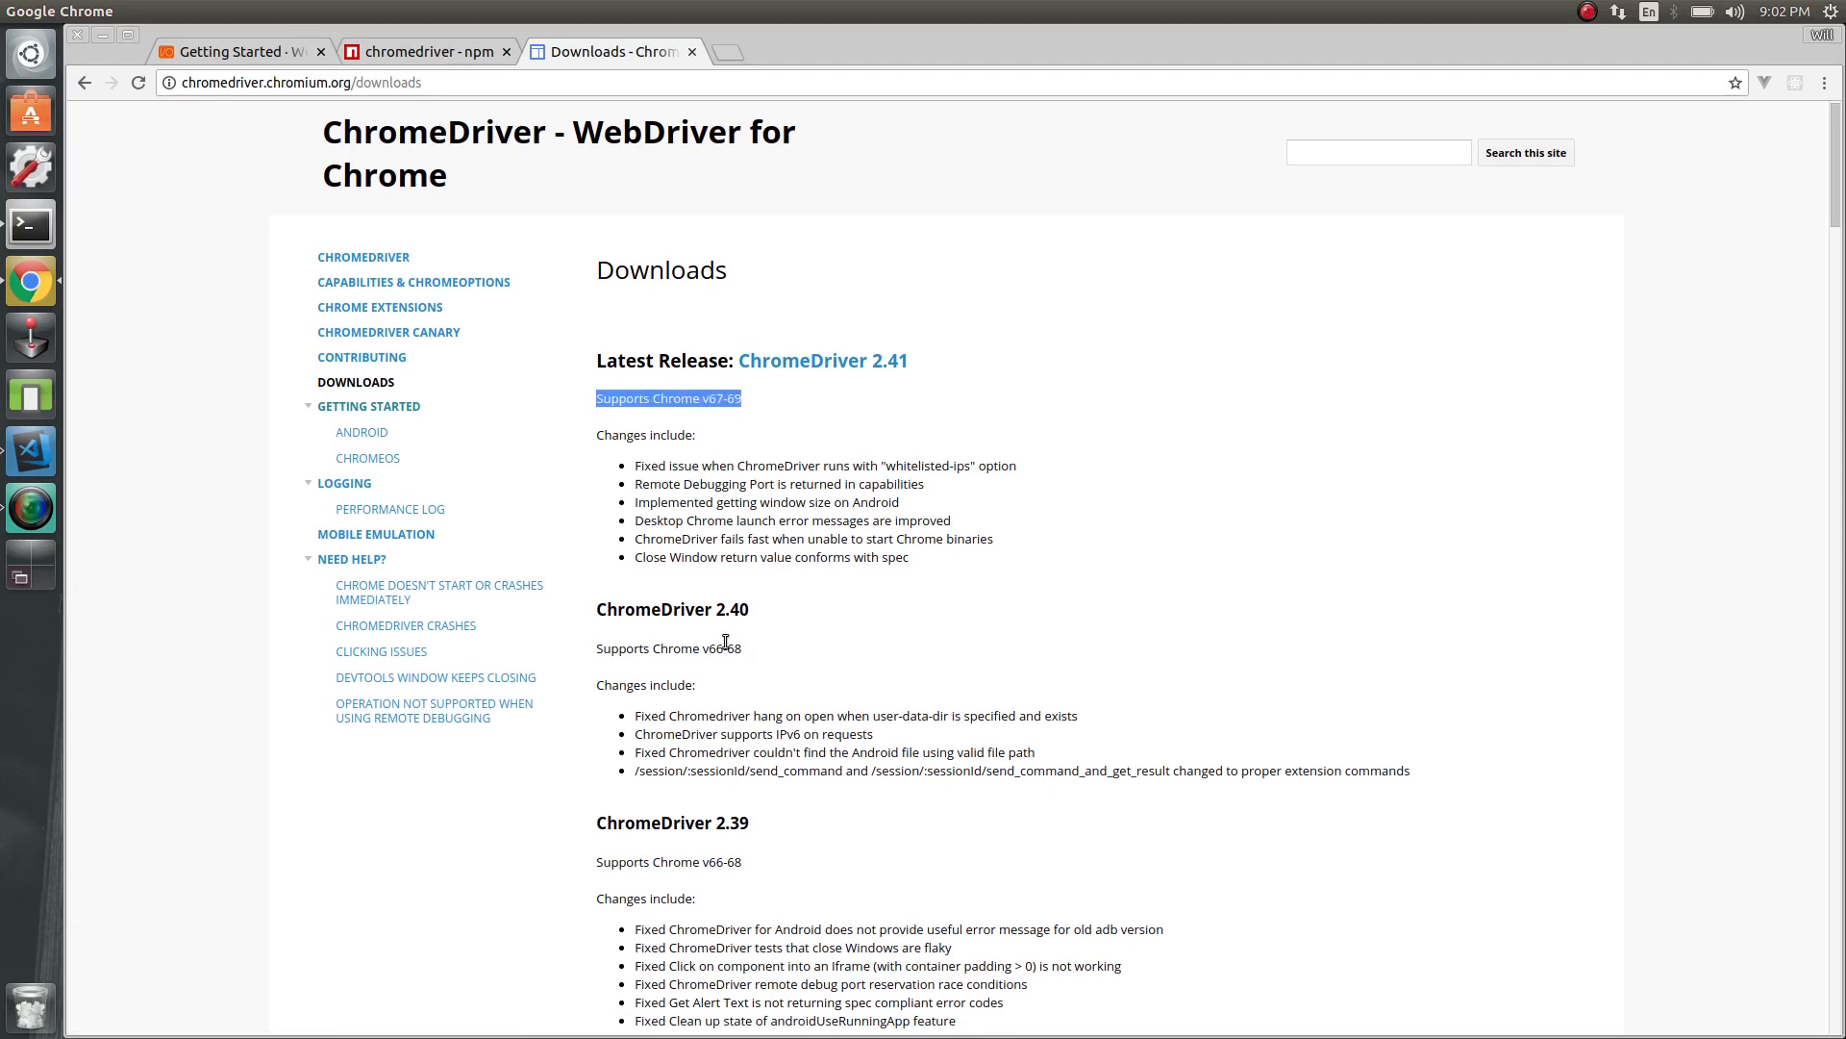